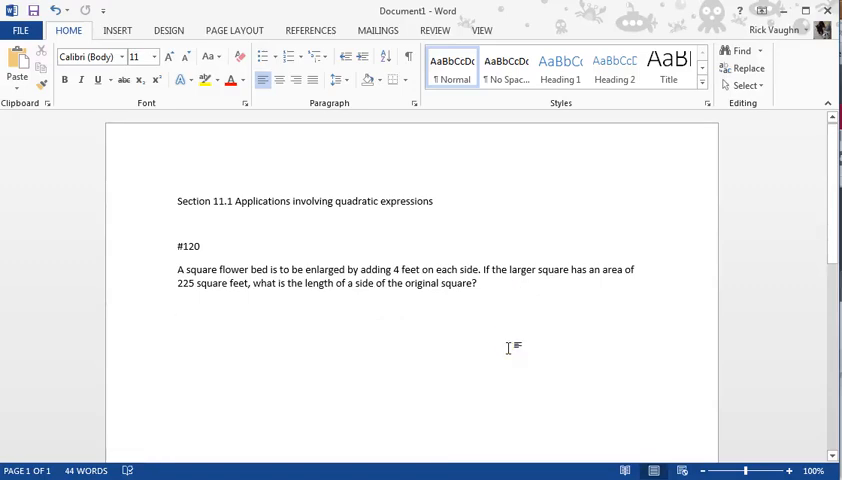
Step: Under the problem, write 'Let x be the length of the side of the original flower bed in feet.'
click(178, 306)
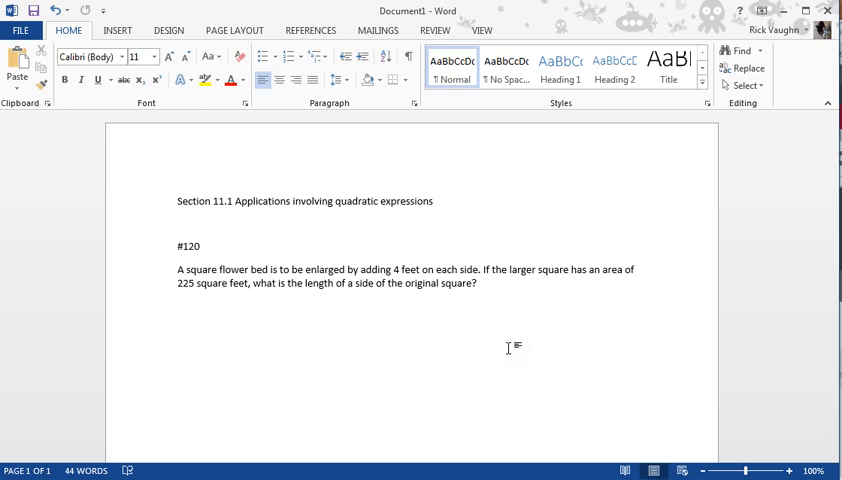
click(177, 306)
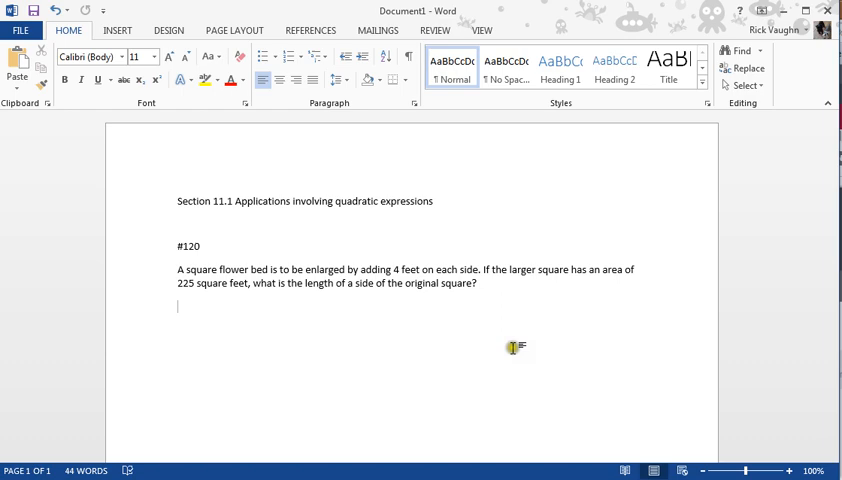
mouse_move(498, 342)
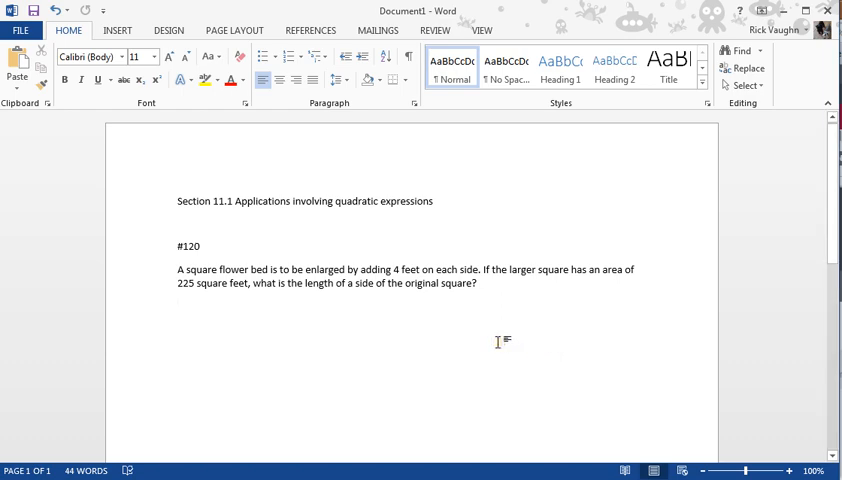
mouse_move(397, 250)
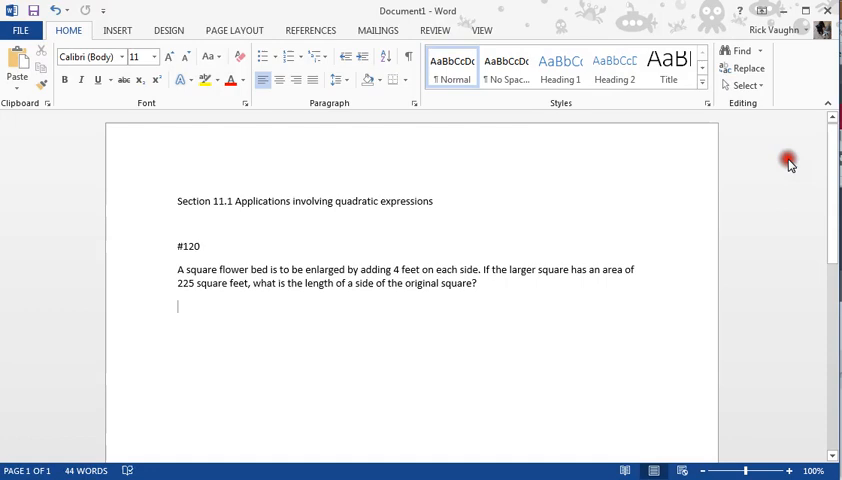
mouse_move(296, 334)
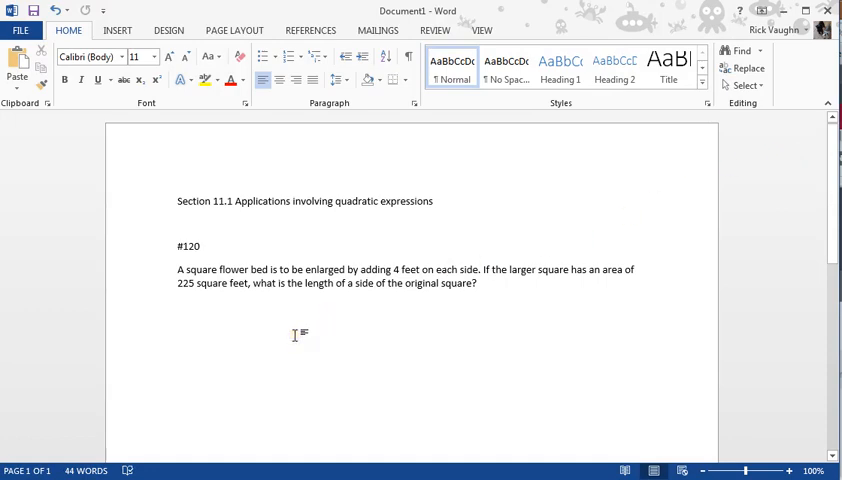
click(178, 306)
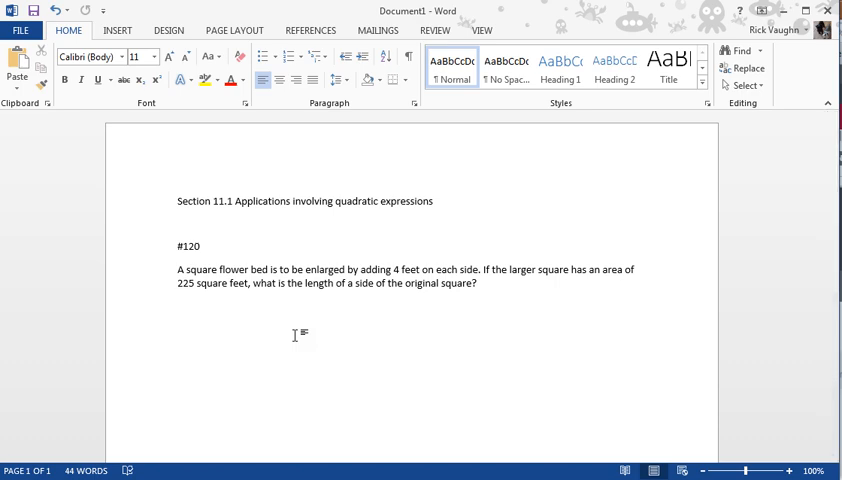
text(Let)
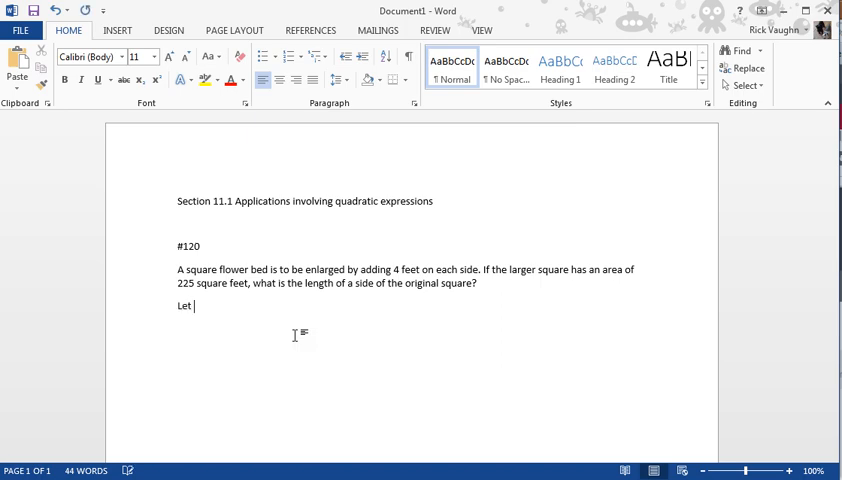
text(x)
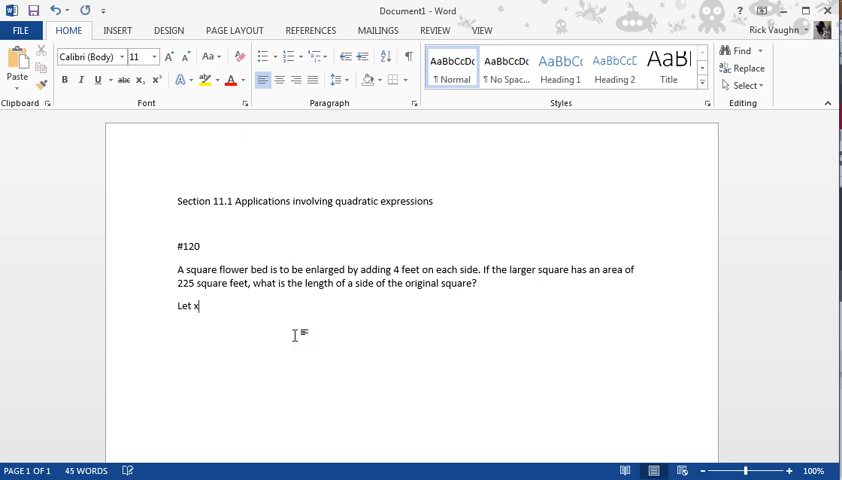
text(be the length)
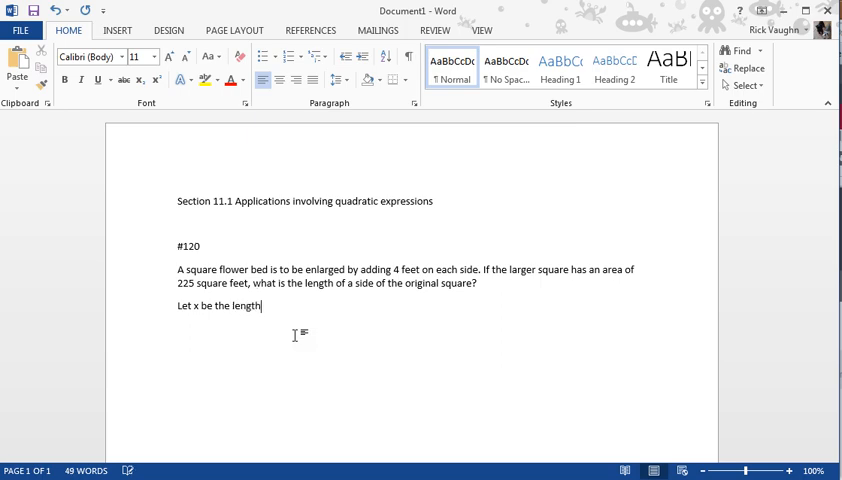
text(of te side o)
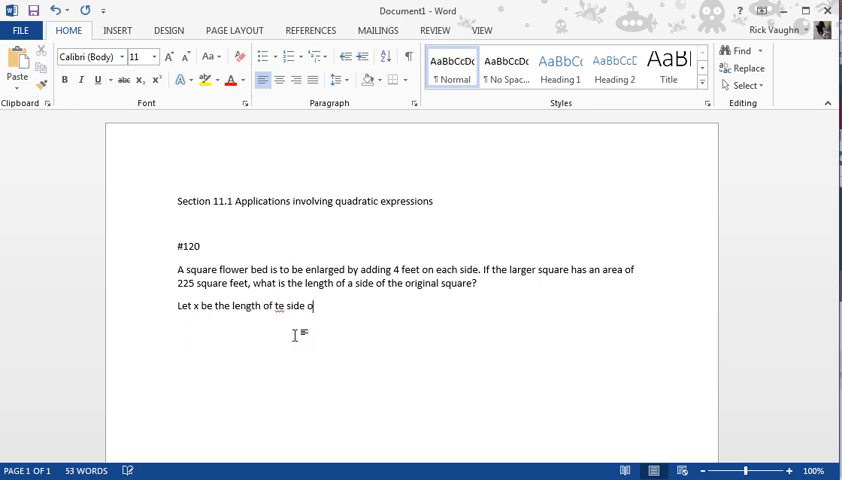
key(BackSpace)
text(h)
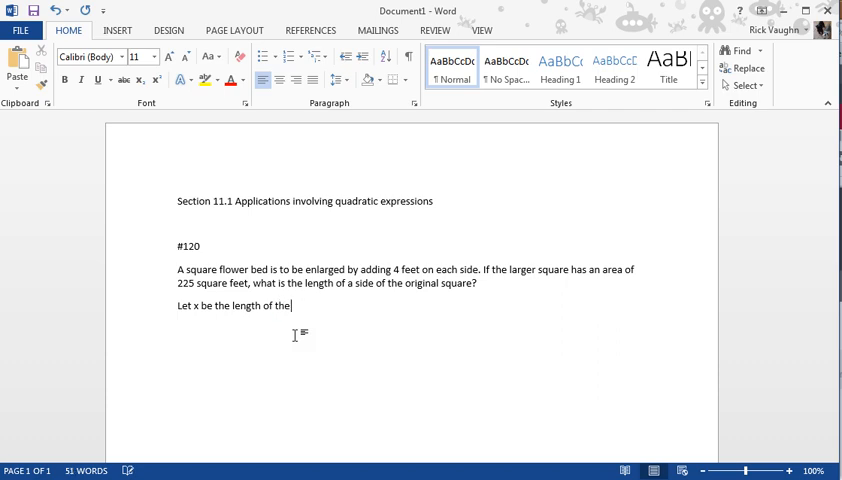
text(original)
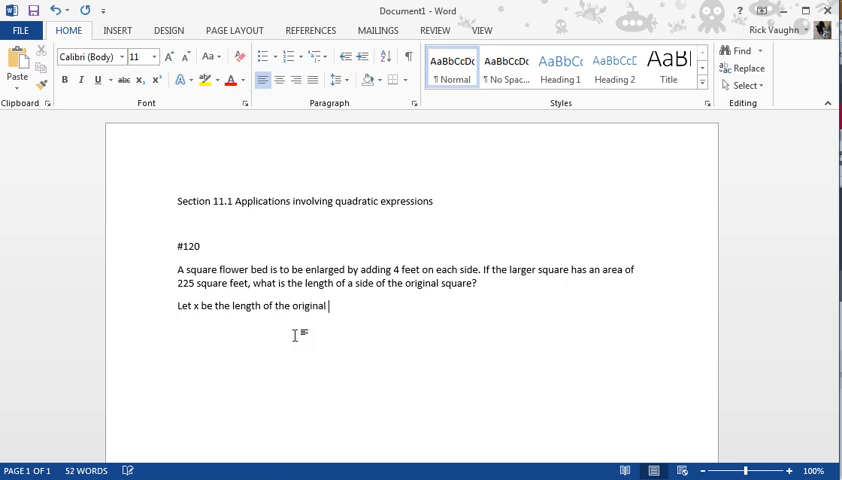
text(flower bed.)
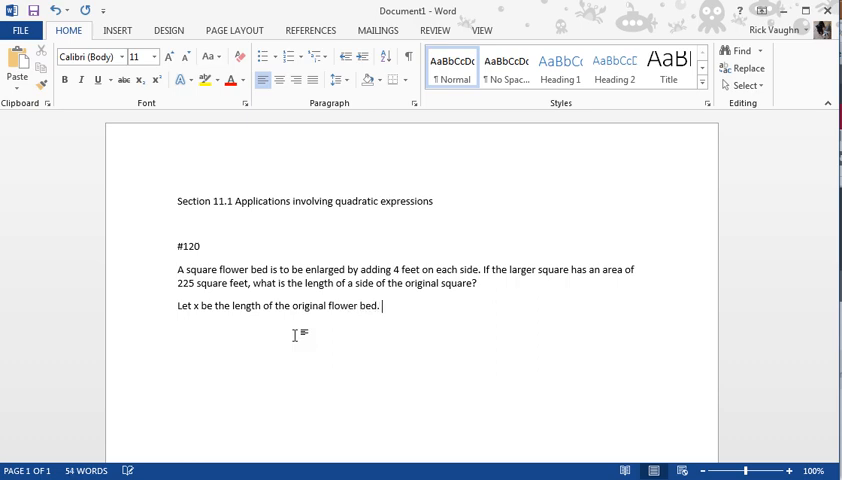
text(Then)
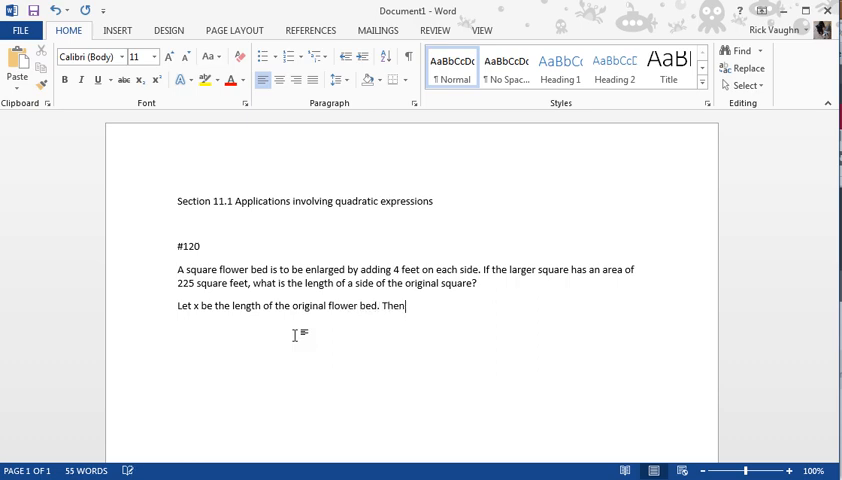
key(backspace)
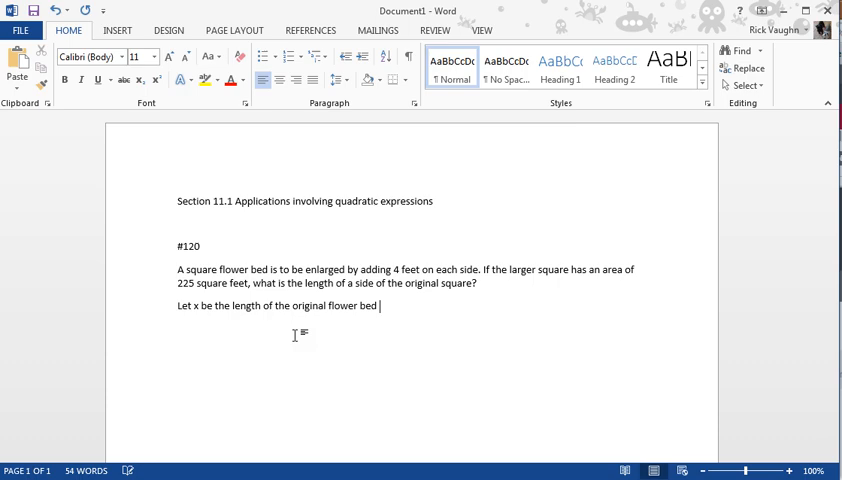
text(in)
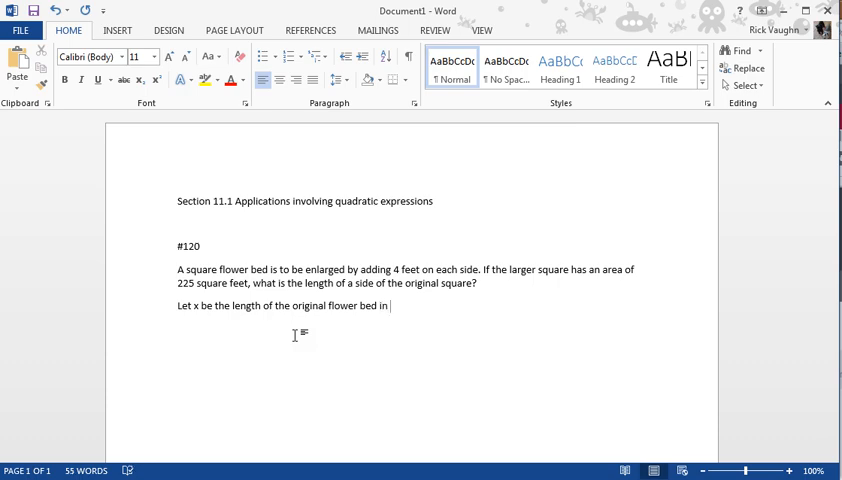
text(feet.)
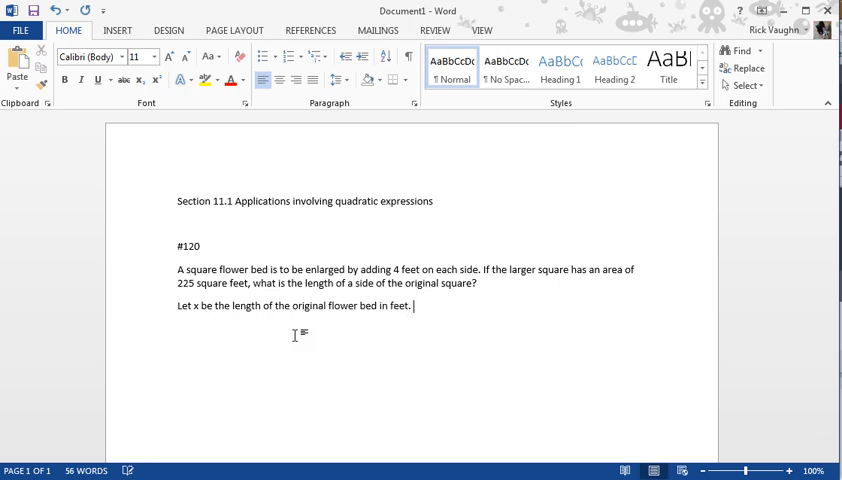
Step: Add 'The x+4 is the length of the side of the larger flower bed.'
text(The expression)
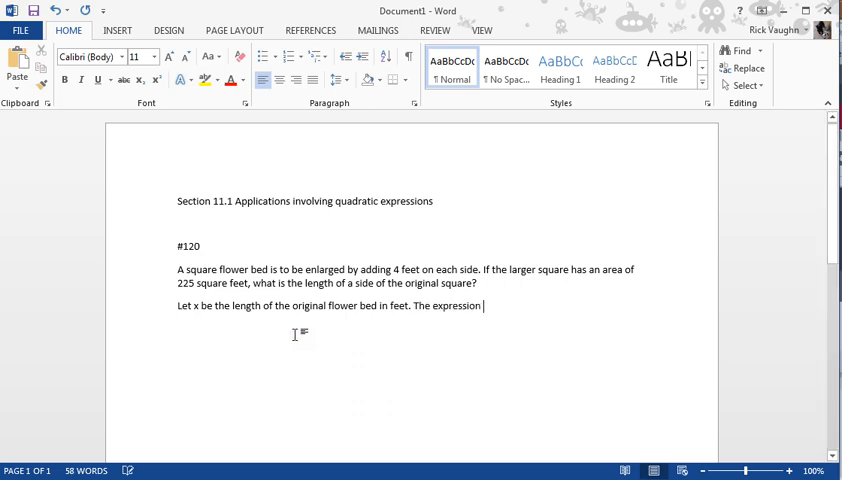
text(x+4)
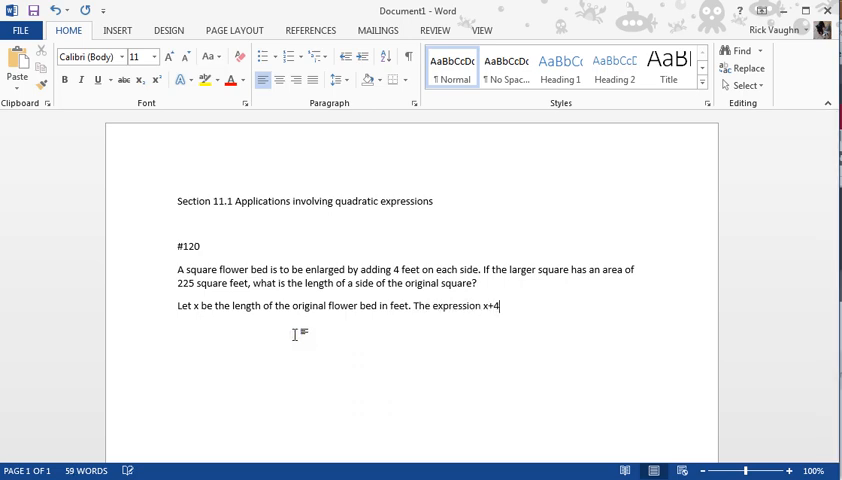
text(is the)
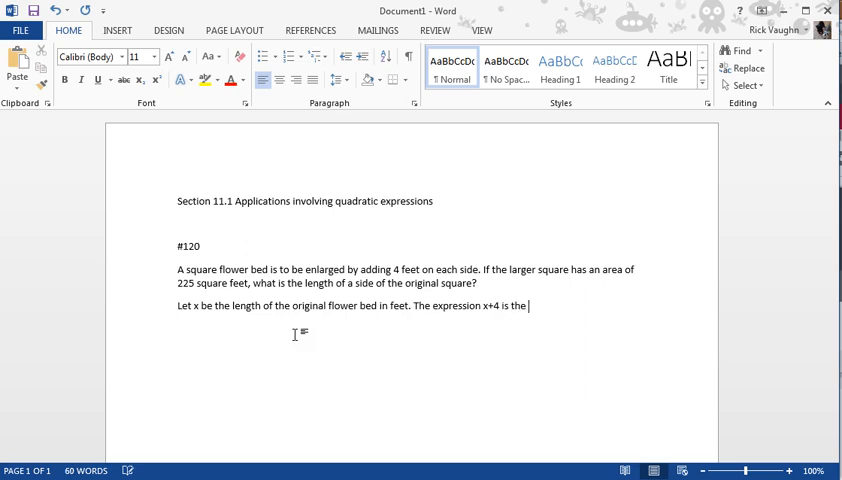
text(lngth of the)
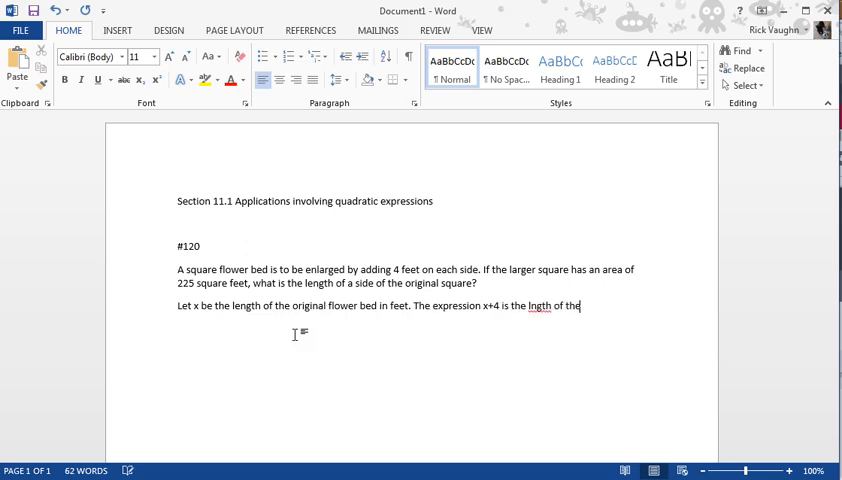
text(side for the)
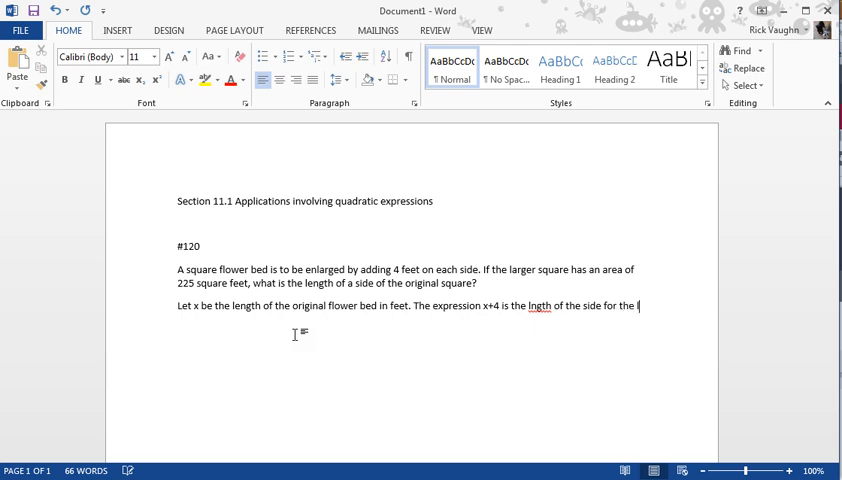
text(larger flower)
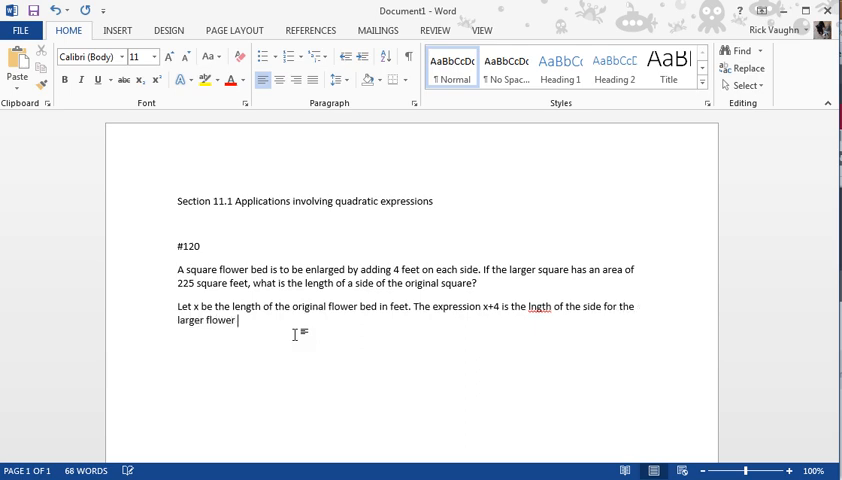
text(bed.)
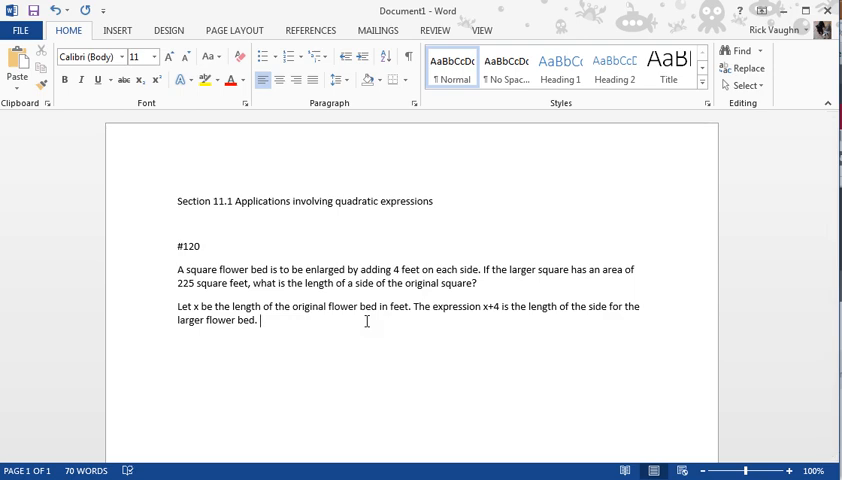
mouse_move(419, 352)
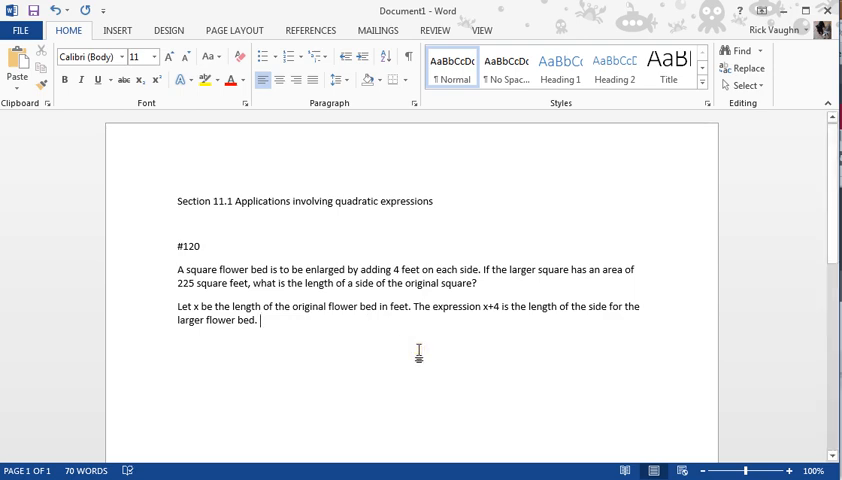
Step: Type 'The area of the larger flower bed is (x+4)(x+4) = 225'
text(T)
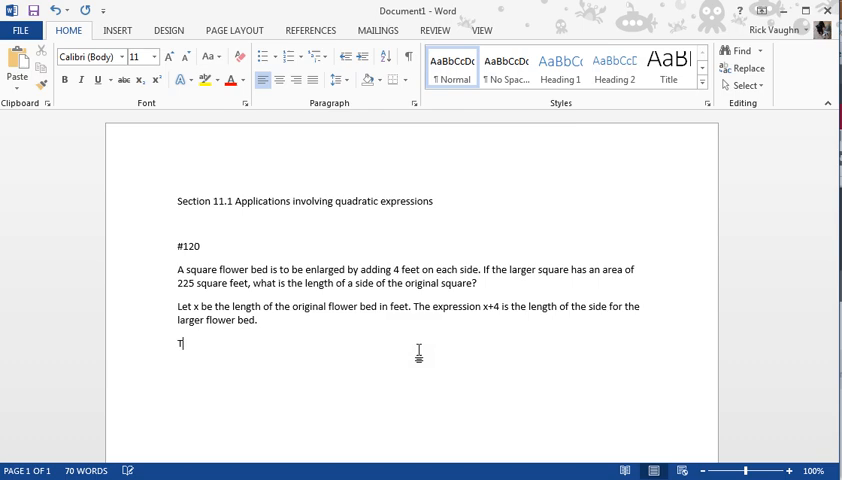
text(he)
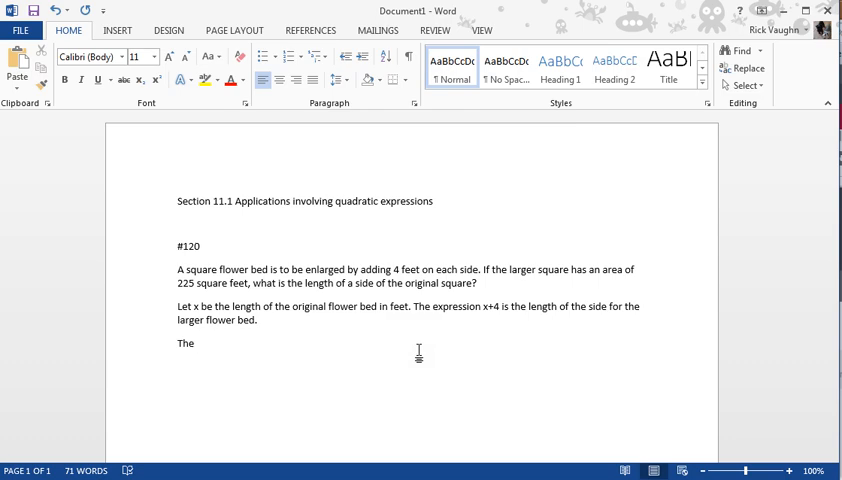
text(Area of the)
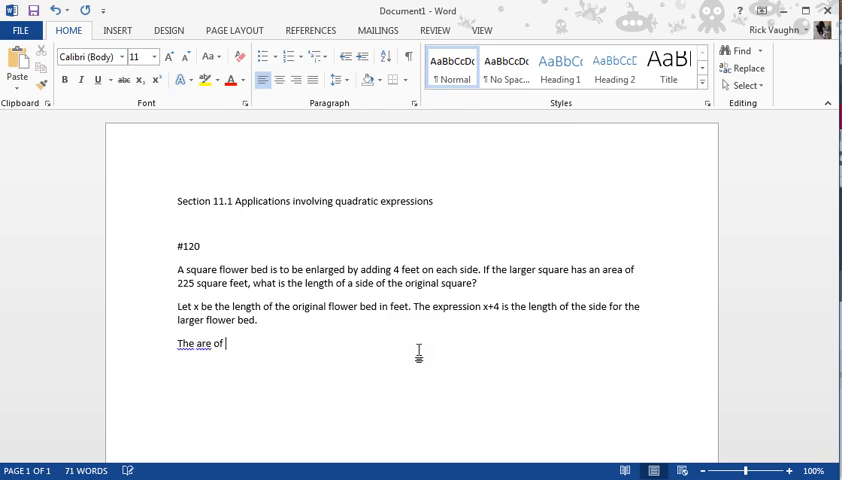
text(the larger flo)
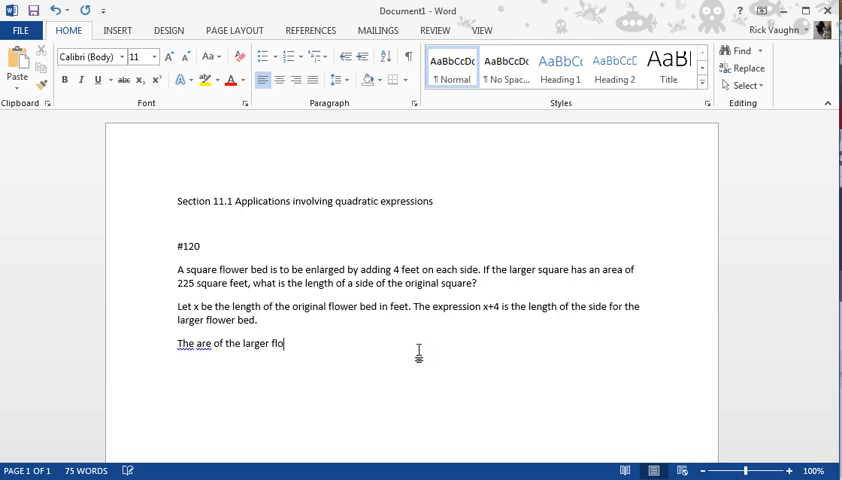
text(wer bed is)
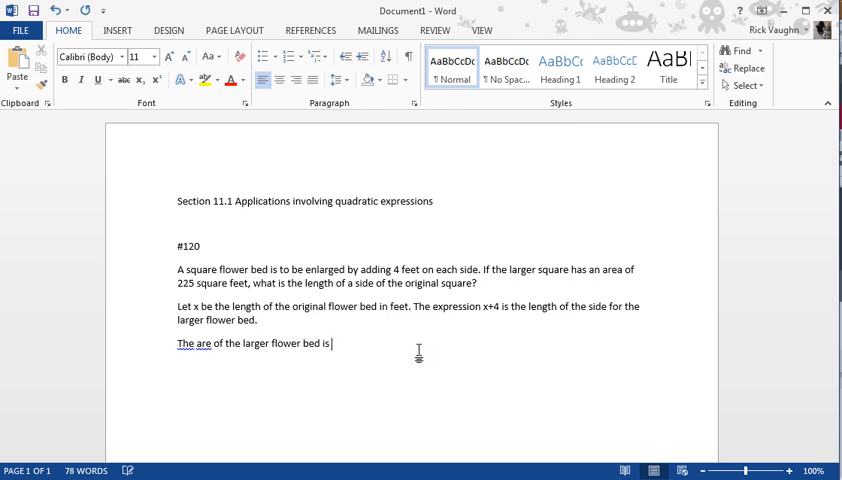
text((x+4)
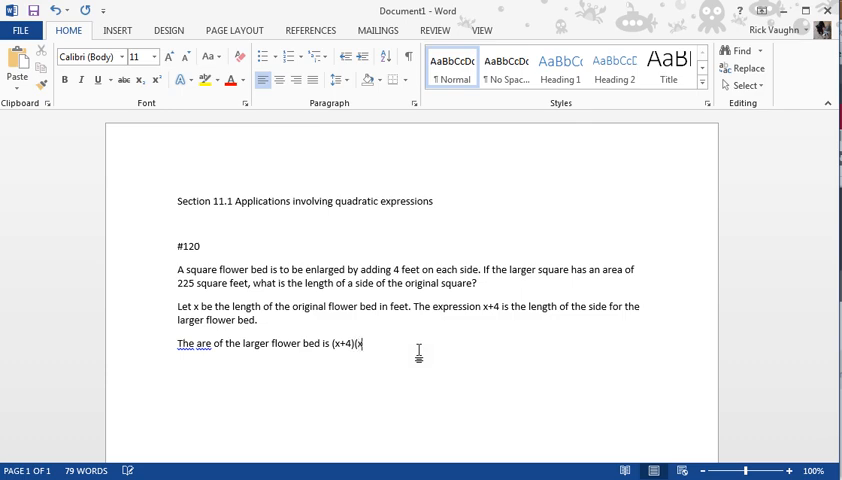
text((x+4))
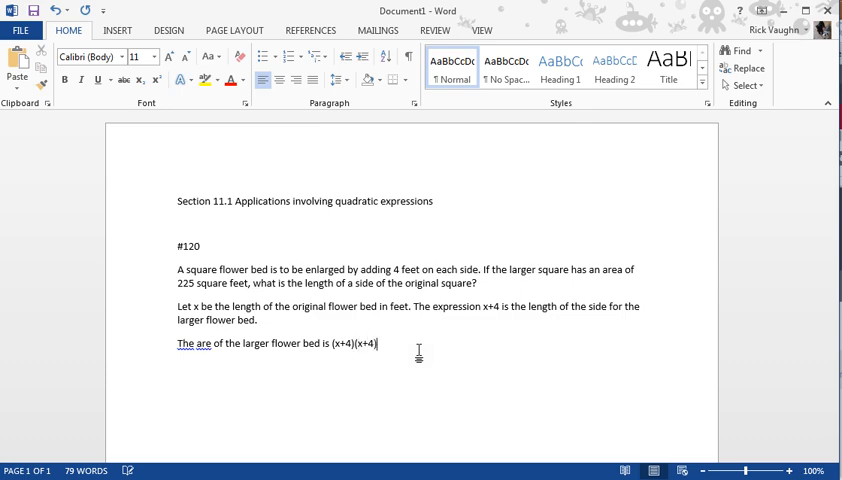
text(=)
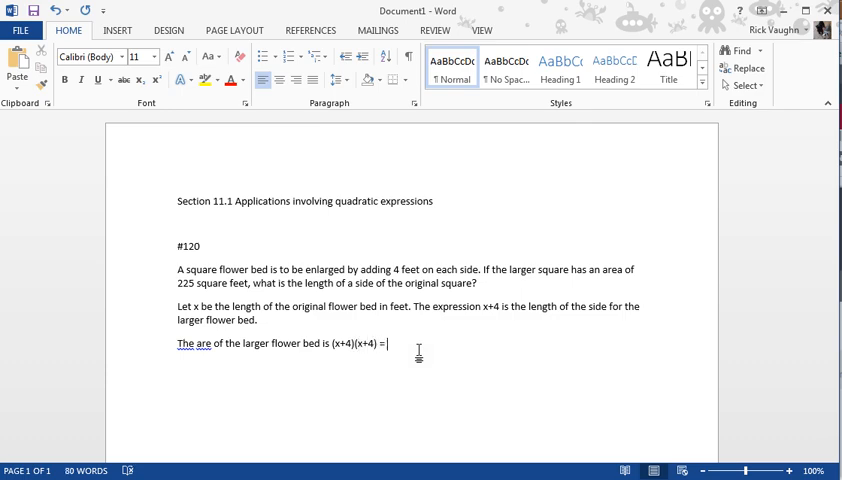
text(22)
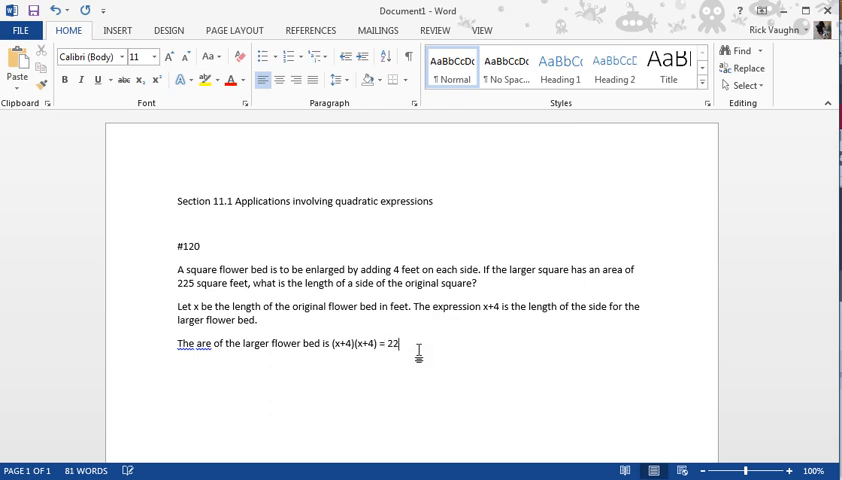
text(5)
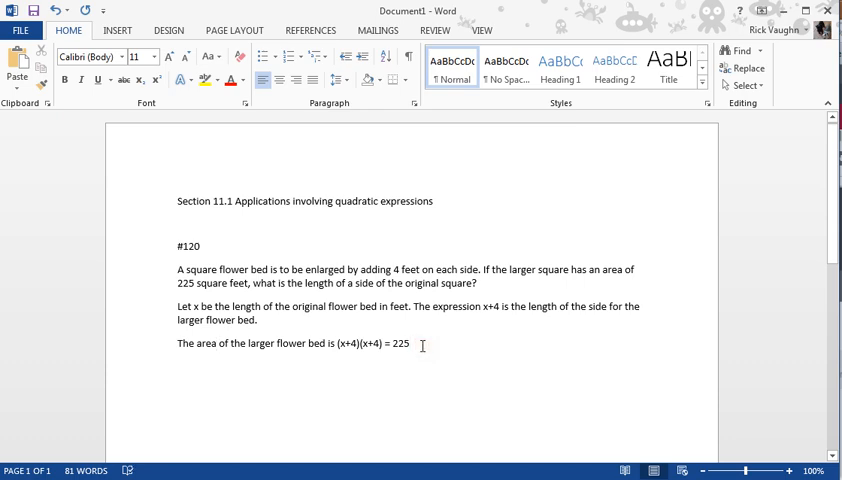
mouse_move(472, 372)
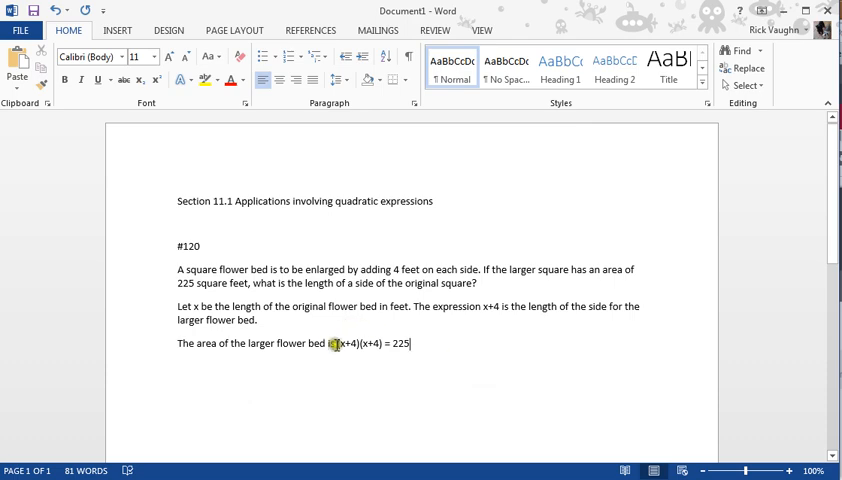
mouse_move(467, 344)
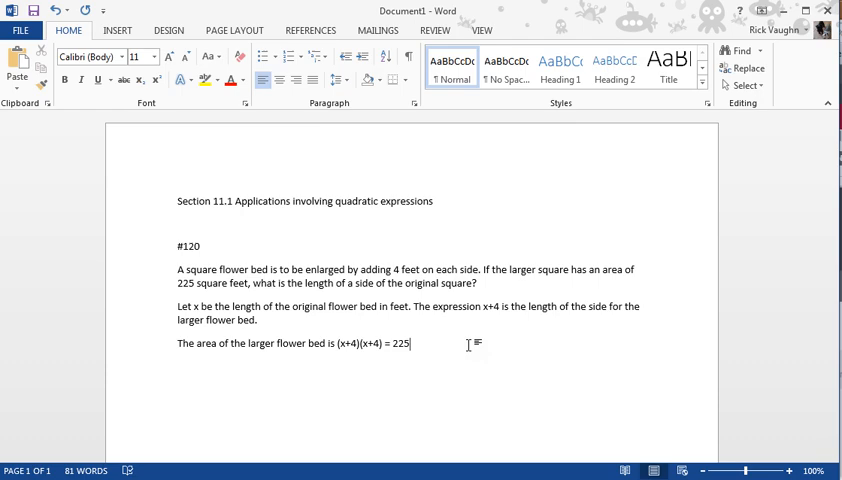
Step: Add a period after 225 in the area sentence
text(.)
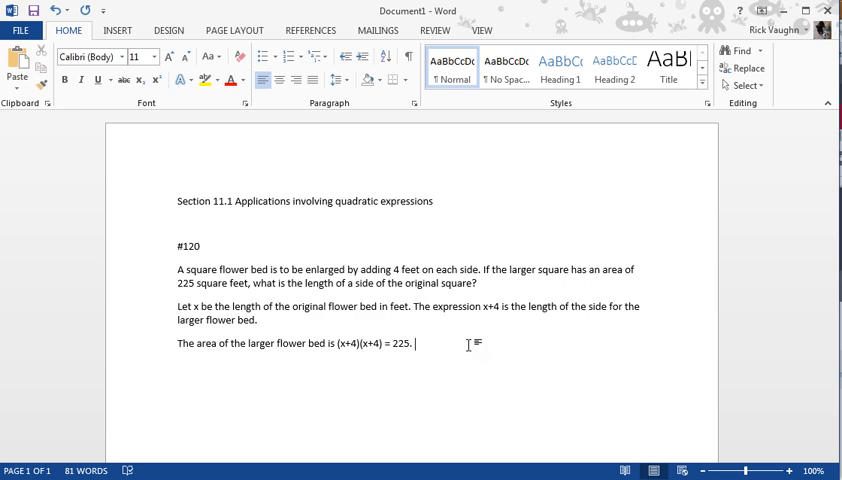
Step: Write 'FOIL the left hand side to get' and insert an empty equation below
text(F)
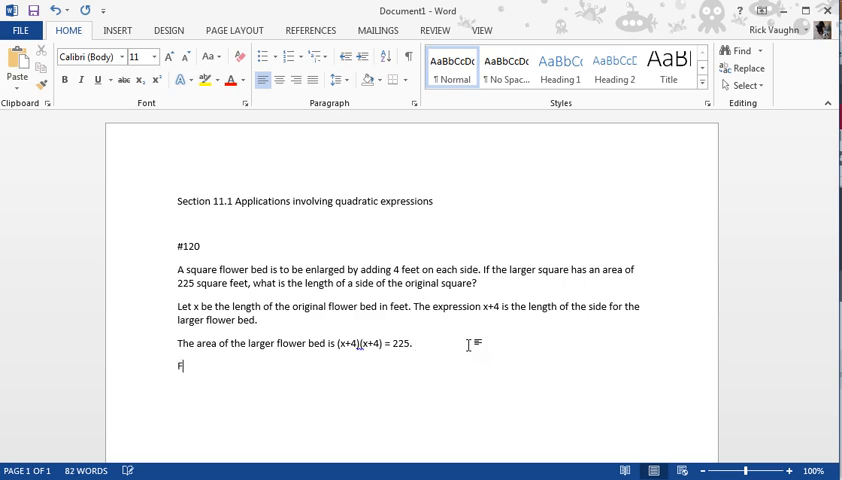
text(OIL the lef)
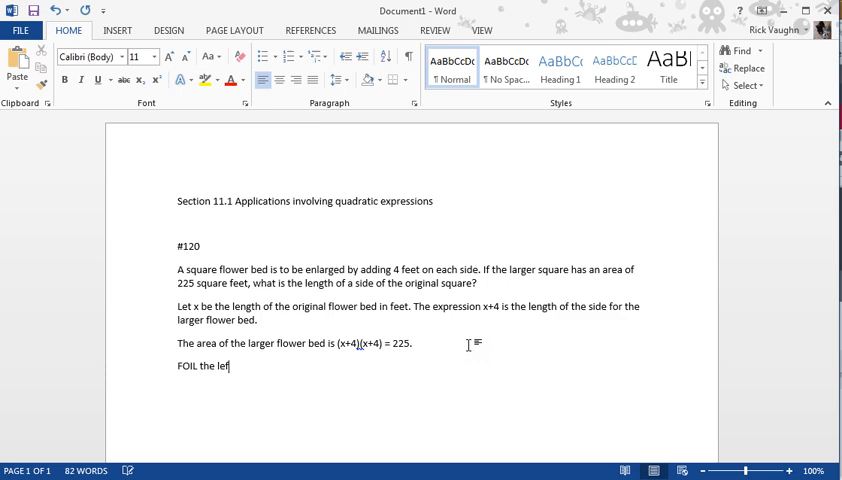
text(t hand side)
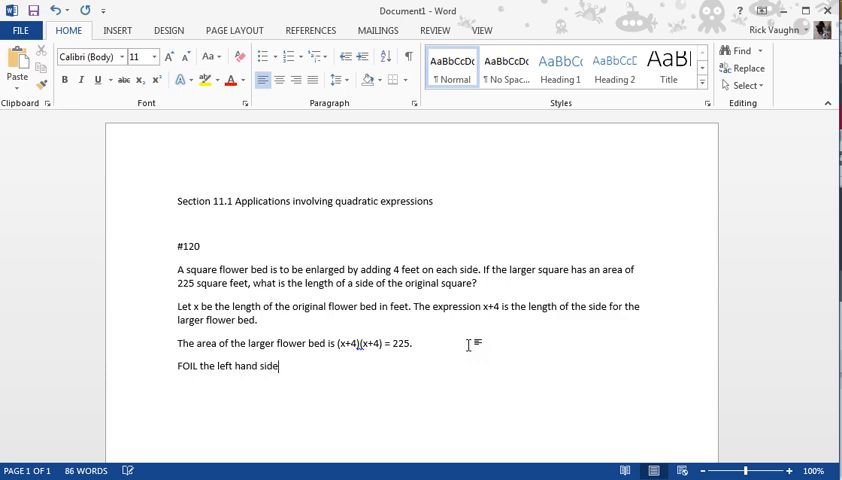
mouse_move(255, 435)
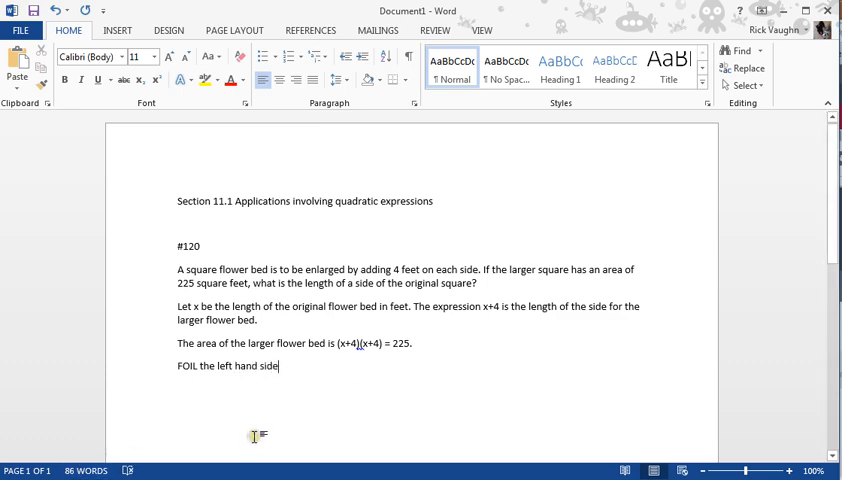
mouse_move(325, 400)
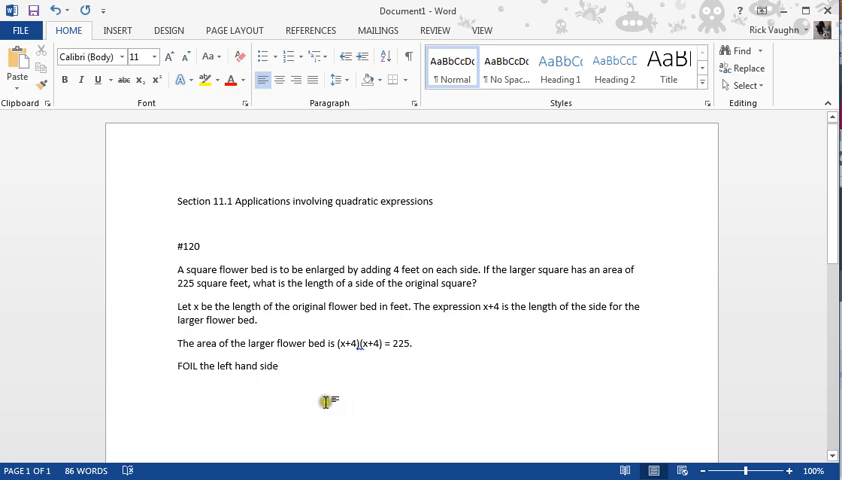
text(to)
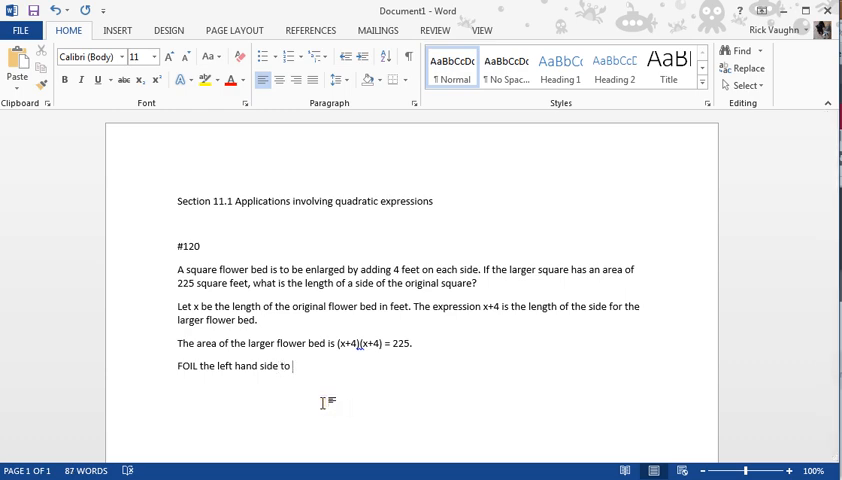
text(get)
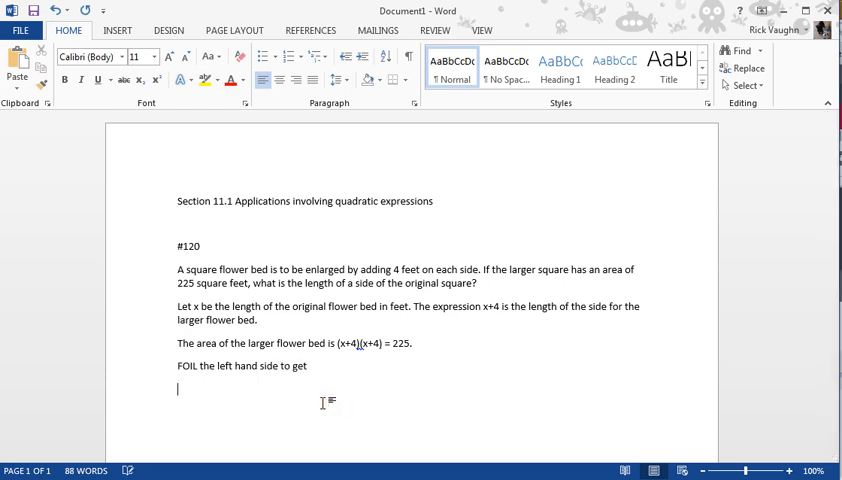
click(117, 29)
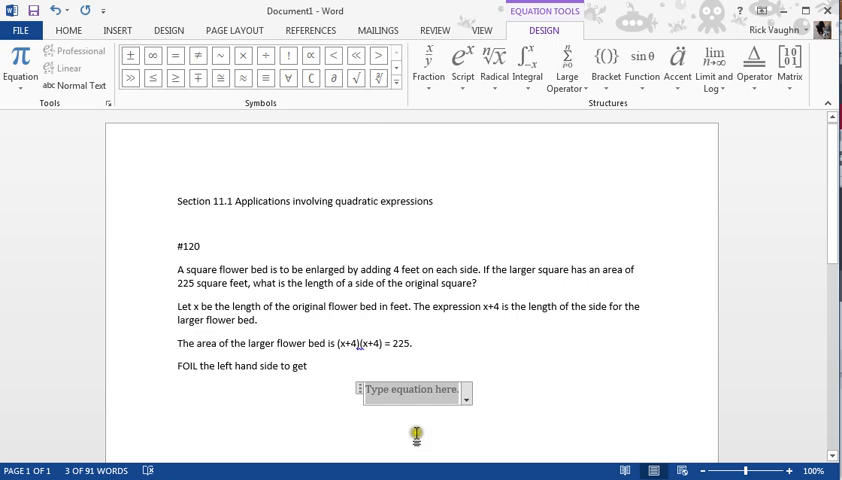
mouse_move(429, 358)
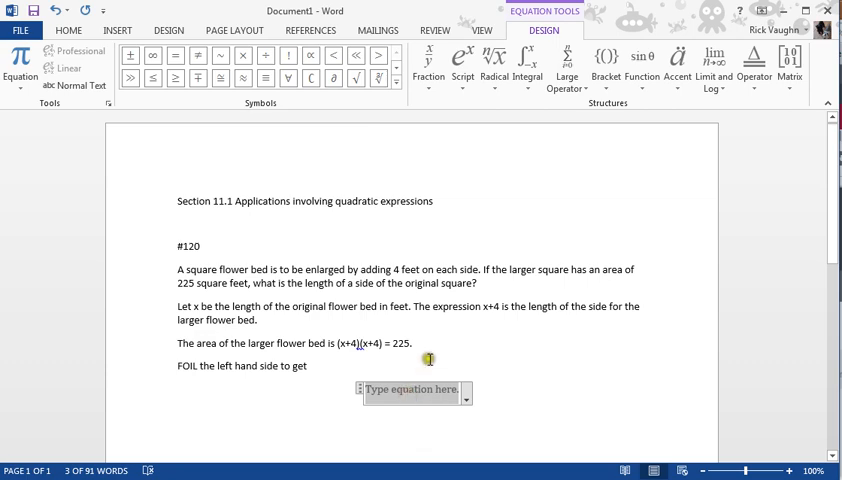
Step: Enter x² + 8x + 16 = 225 in the equation field
click(461, 60)
text(x^2 +)
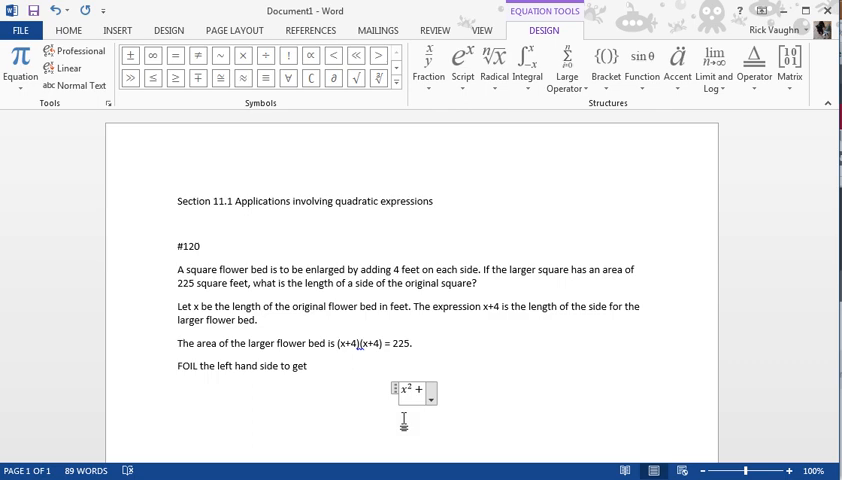
text(8x)
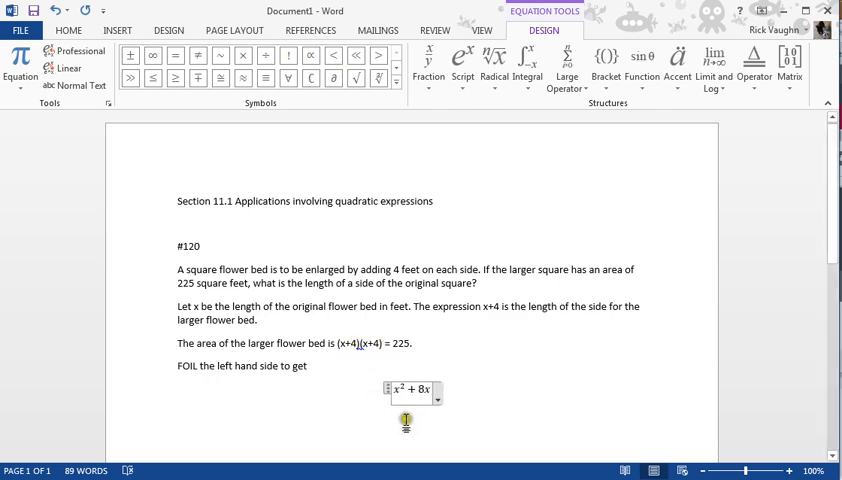
text(+ 16)
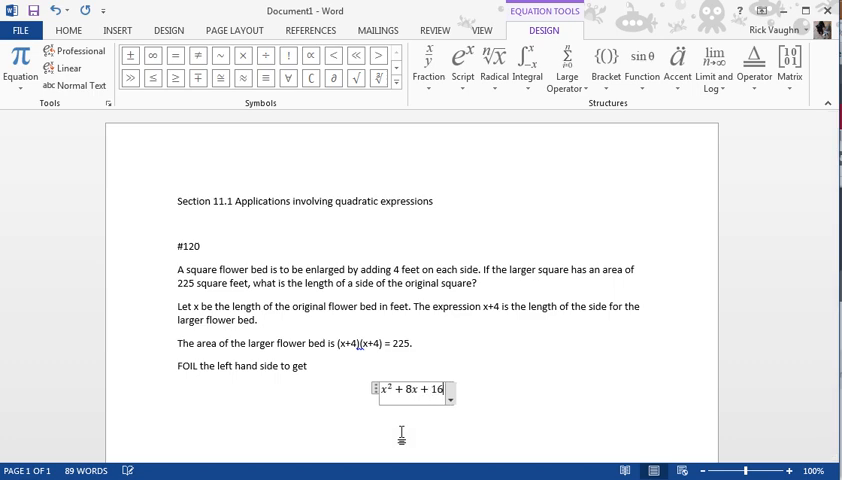
text(=)
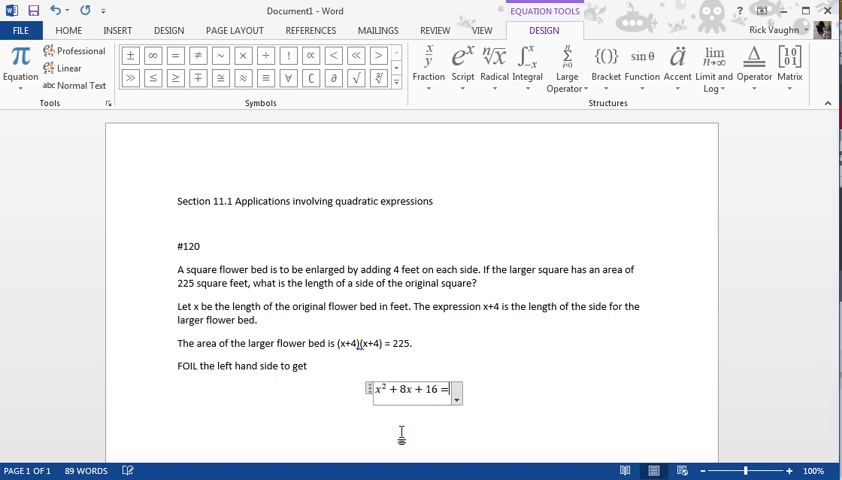
text(225)
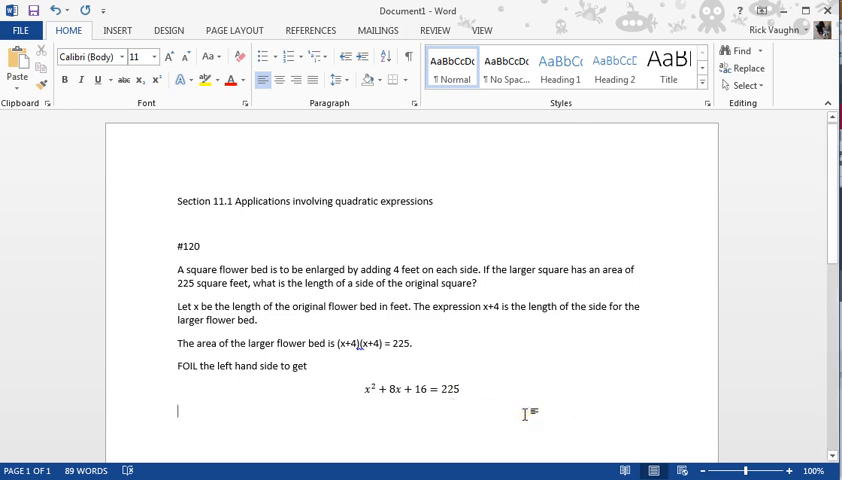
mouse_move(522, 414)
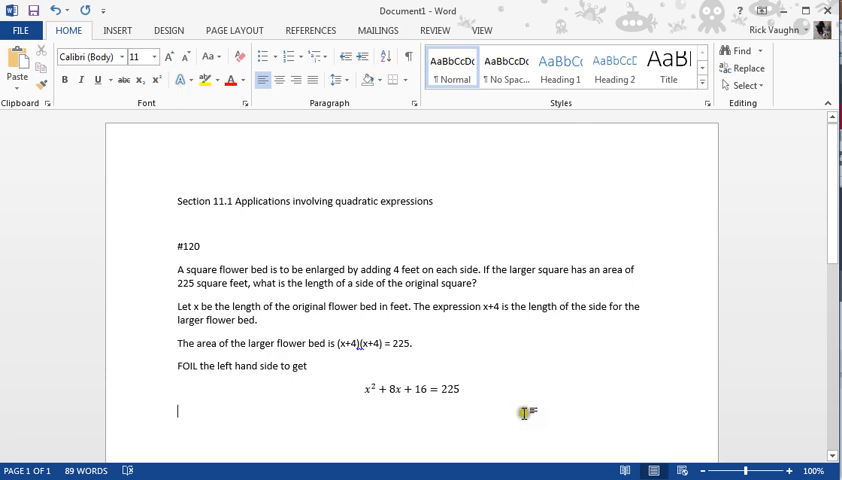
mouse_move(487, 421)
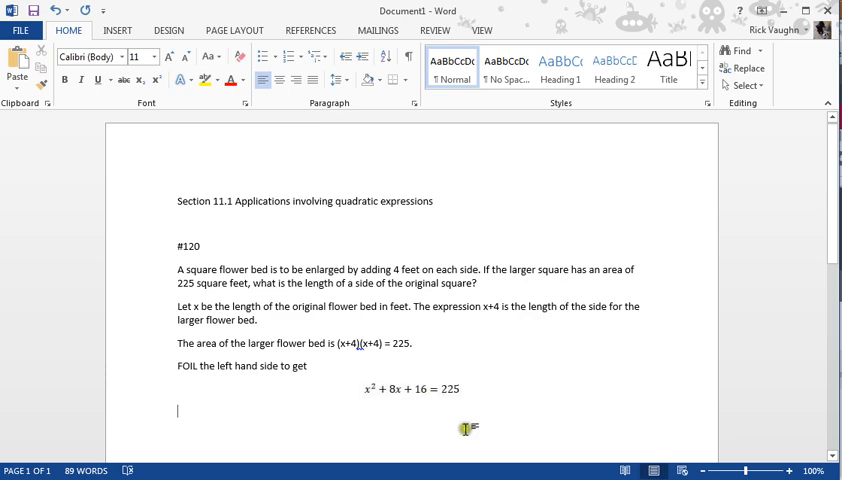
mouse_move(497, 407)
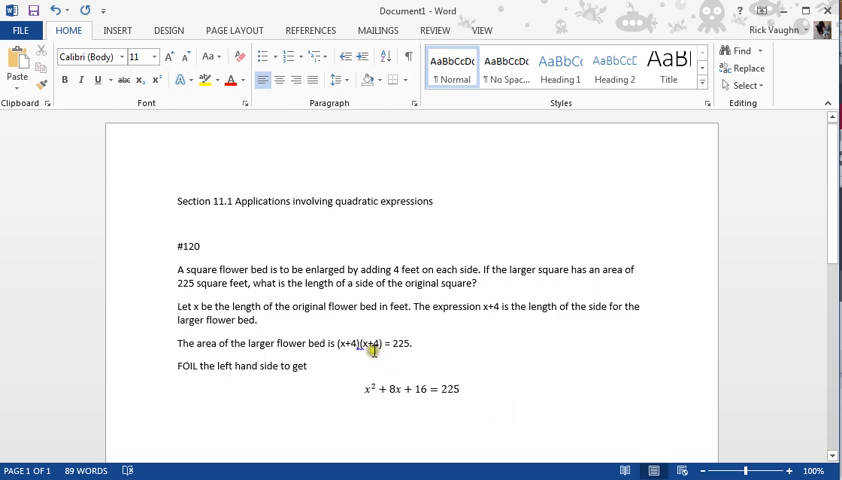
mouse_move(411, 424)
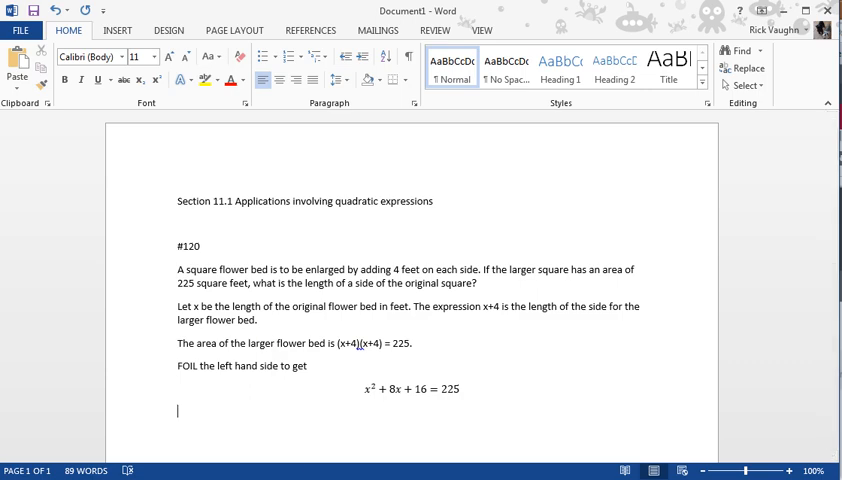
Step: Type 'Or we can also write as' and insert a blank equation after it
text(Or)
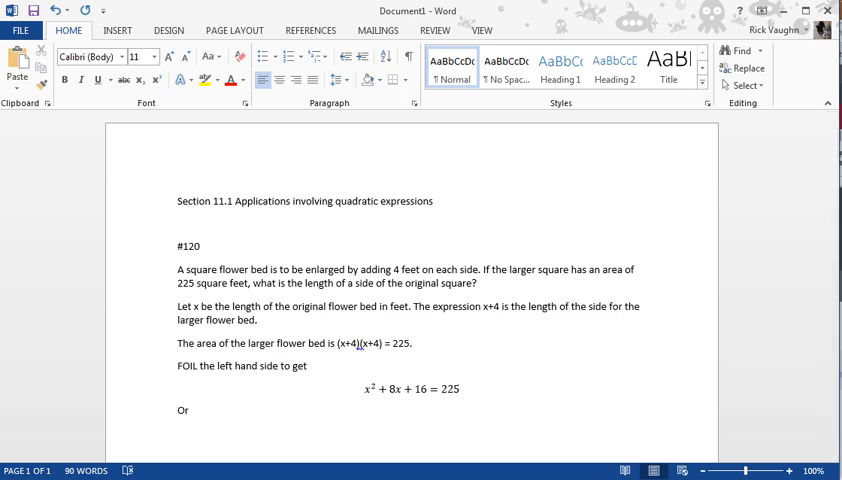
text(we)
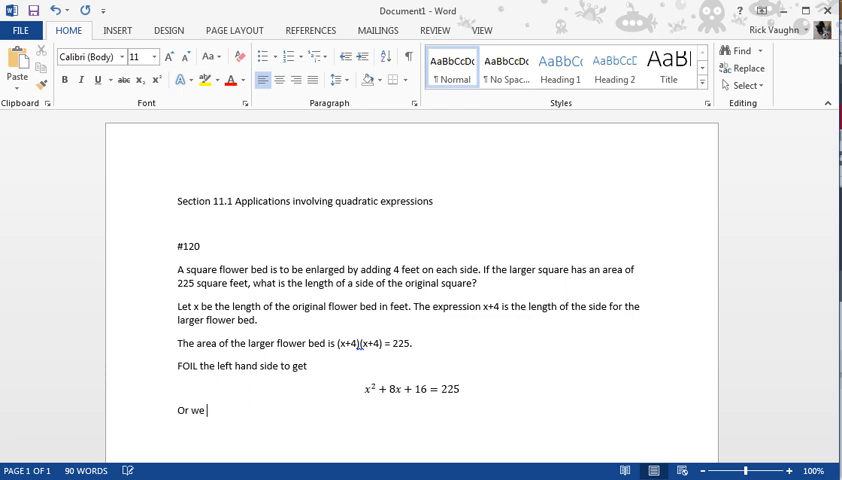
text(can also w)
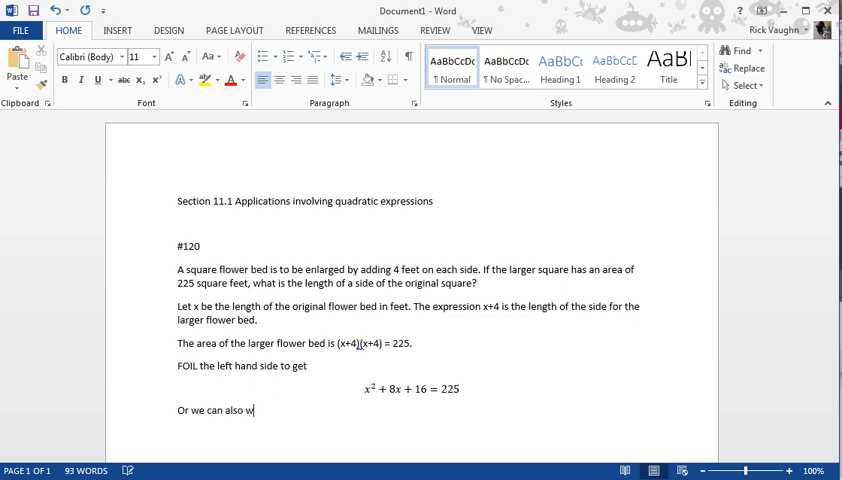
text(rite)
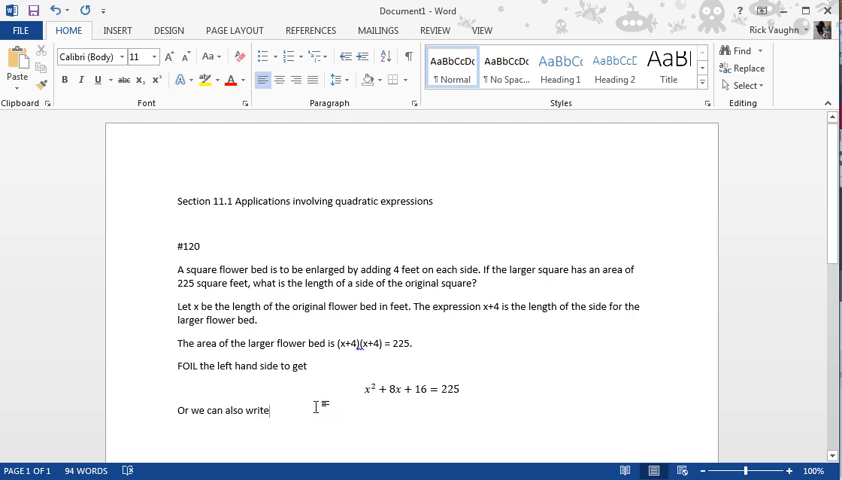
text(as)
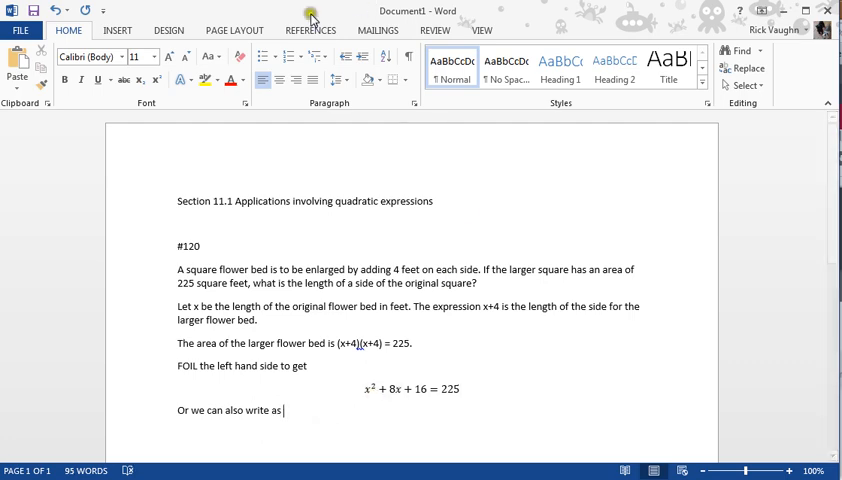
click(117, 29)
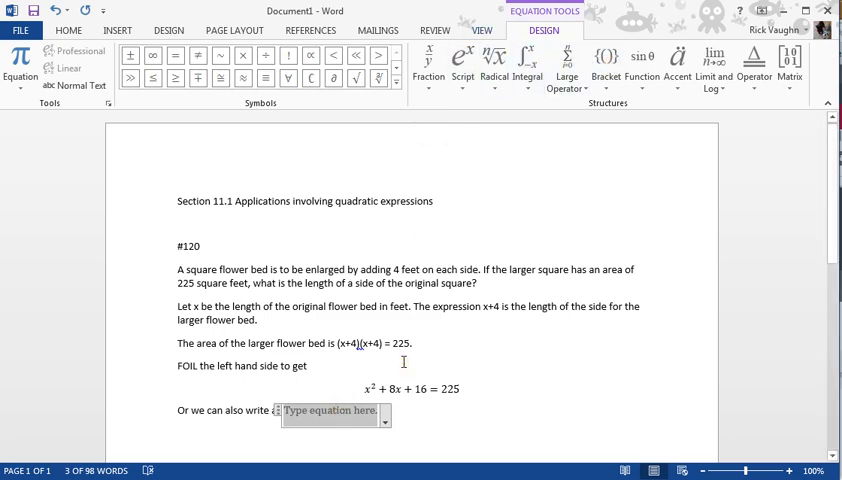
Step: Build the equation (x + 4)² = 225 using a parentheses bracket structure
click(605, 62)
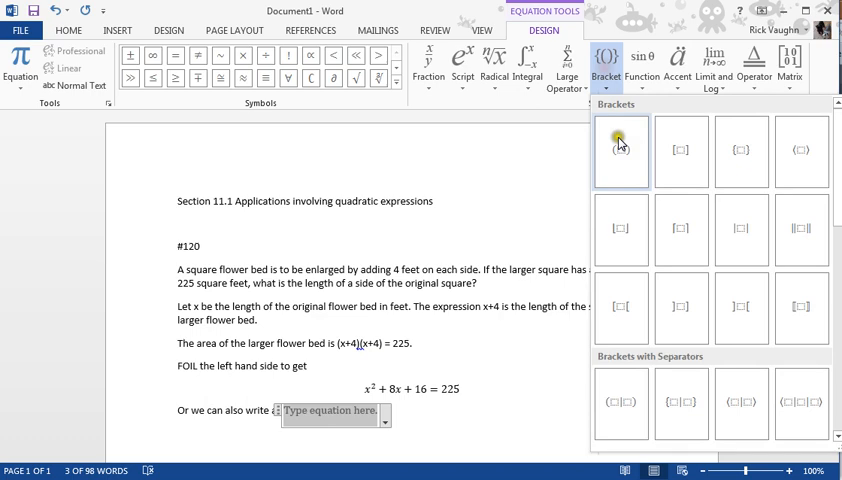
click(620, 150)
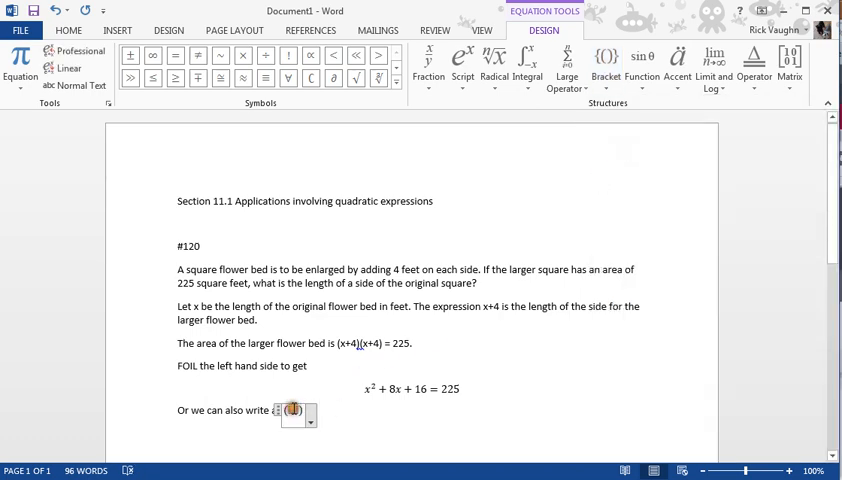
text((x + 4))
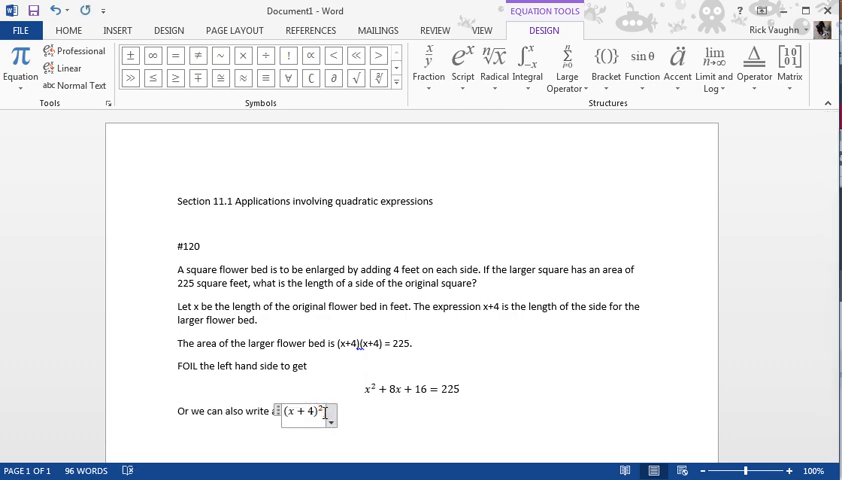
text(= 225)
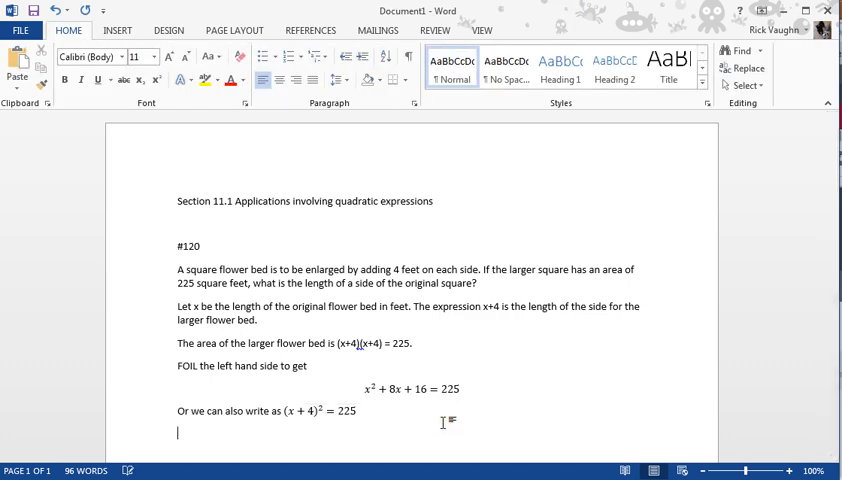
Step: Type 'Use the square root principle to get' on a new line
text(Us)
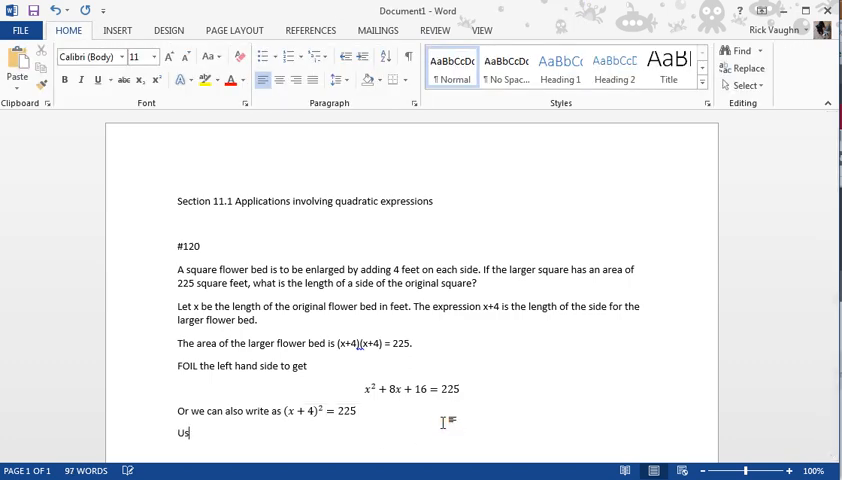
text(e the square)
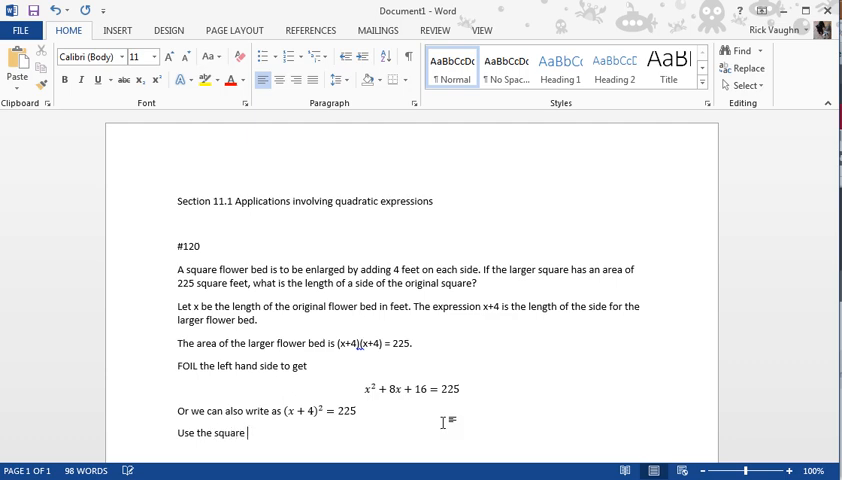
text(root principle to)
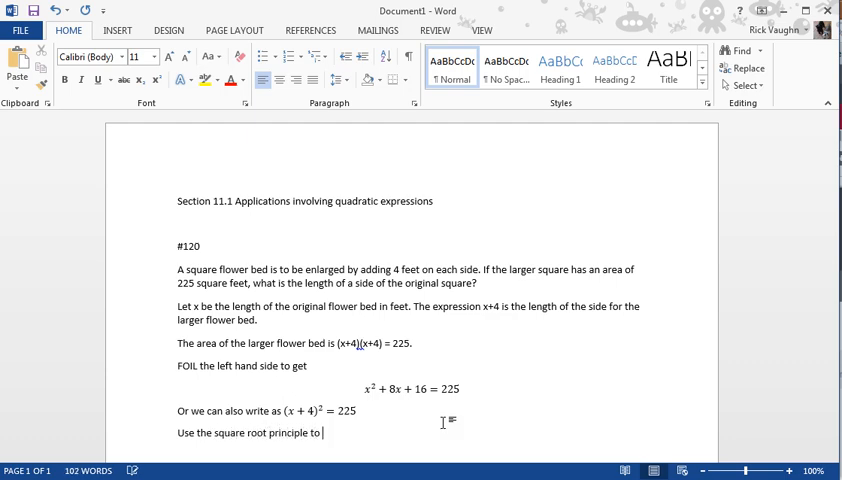
text(get)
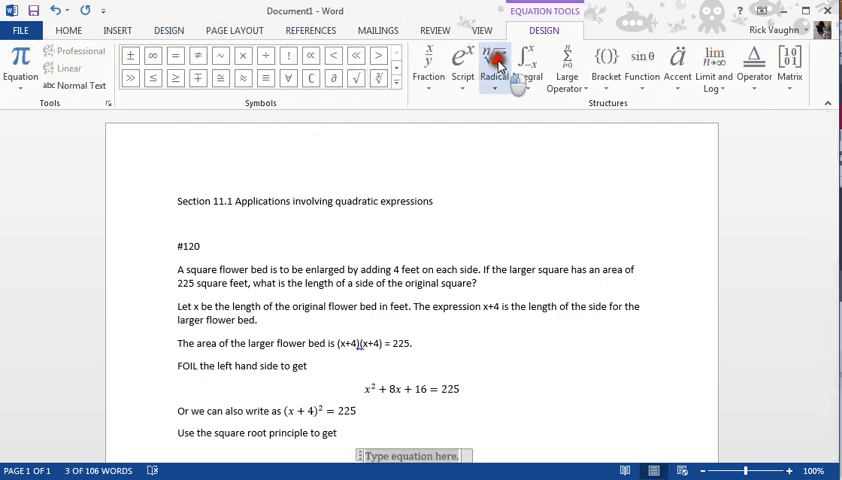
Step: Create √((x + 4)²) = √225 with two square root structures and copied (x + 4)²
click(494, 60)
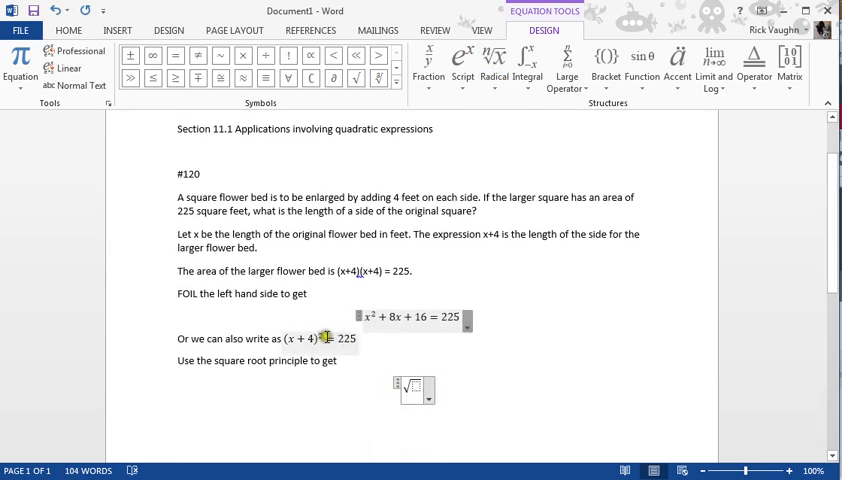
right_click(302, 338)
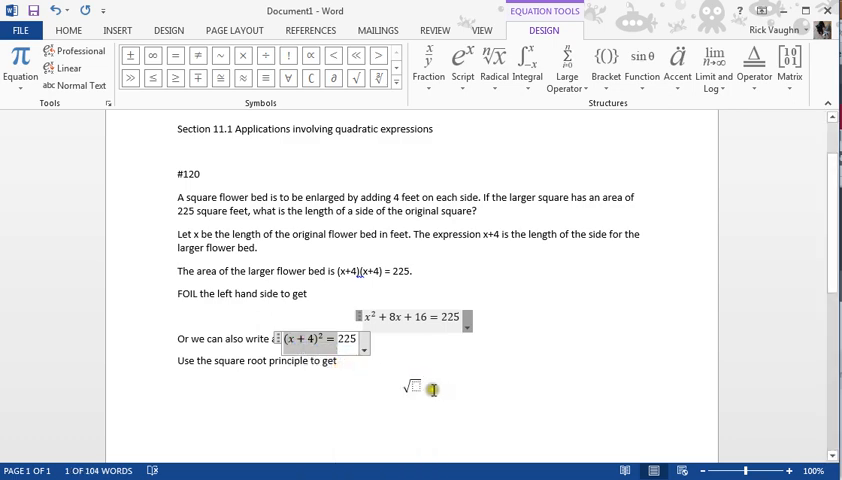
click(412, 388)
text((x + 4)²)
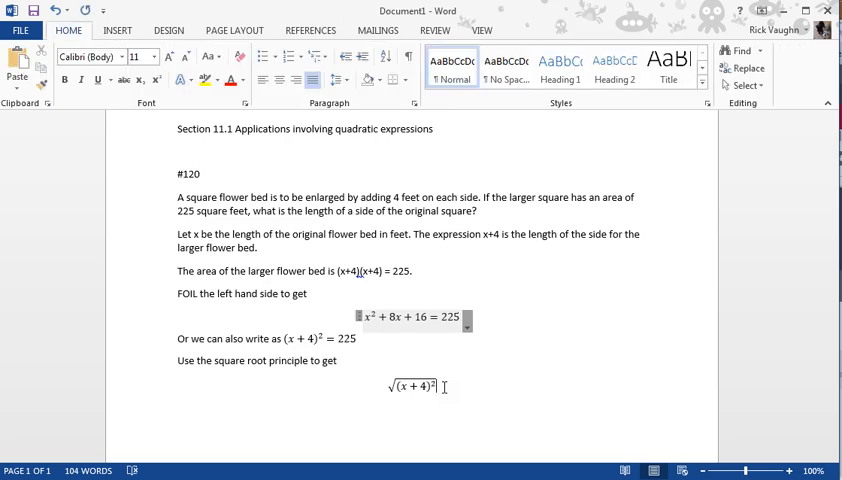
click(411, 388)
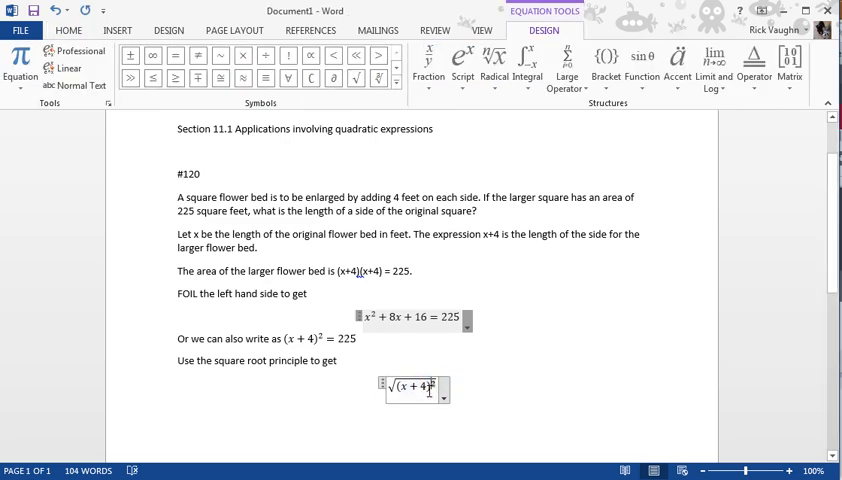
text(²=)
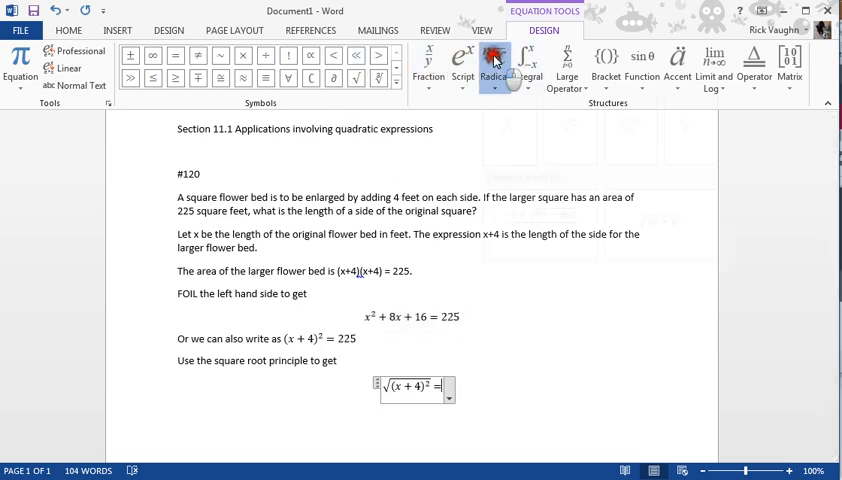
click(493, 60)
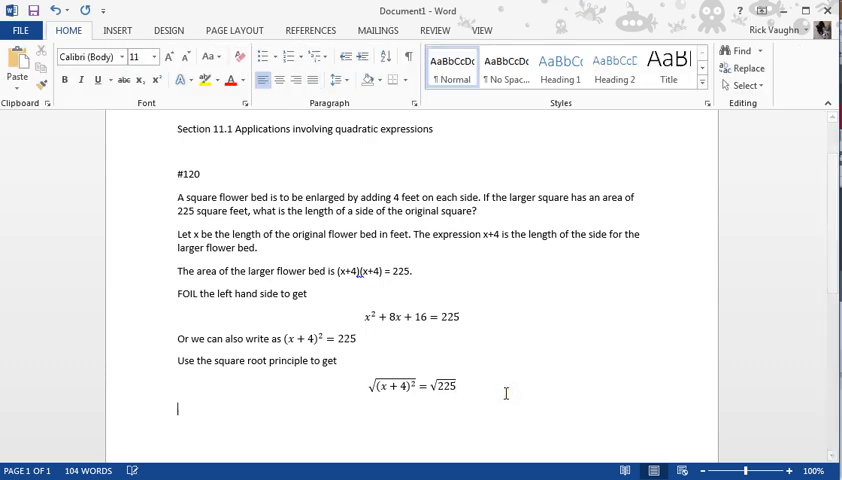
Step: Write 'Or' followed by the cases x+4 = 15 or x+4 = -15
text(or)
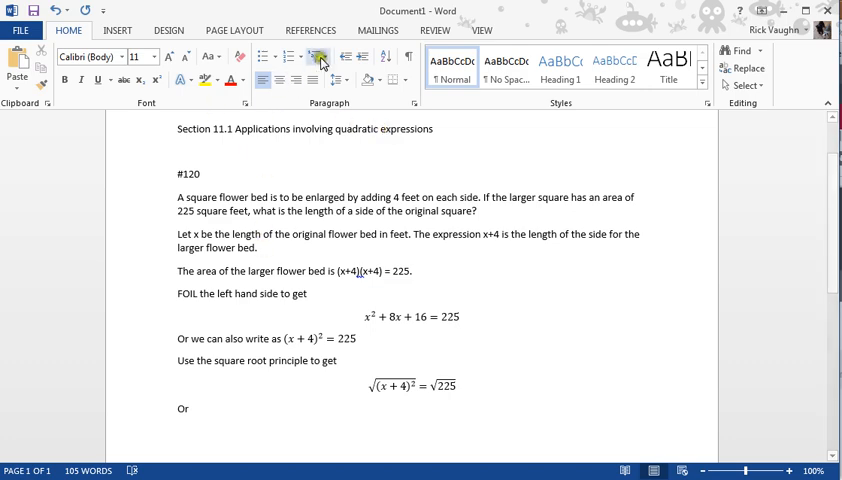
text(x=)
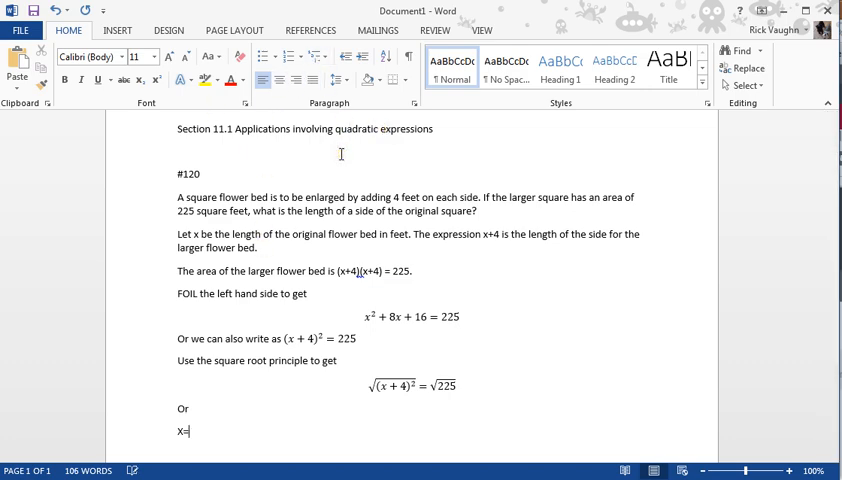
text($ =)
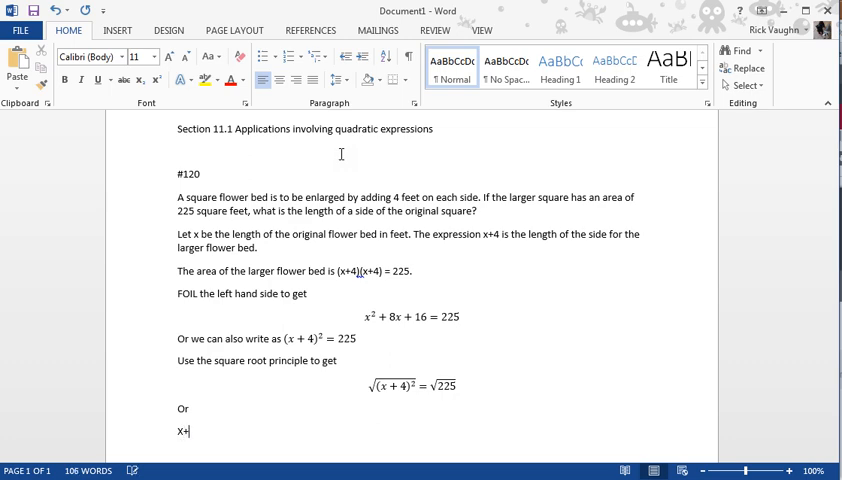
text(4 = 15)
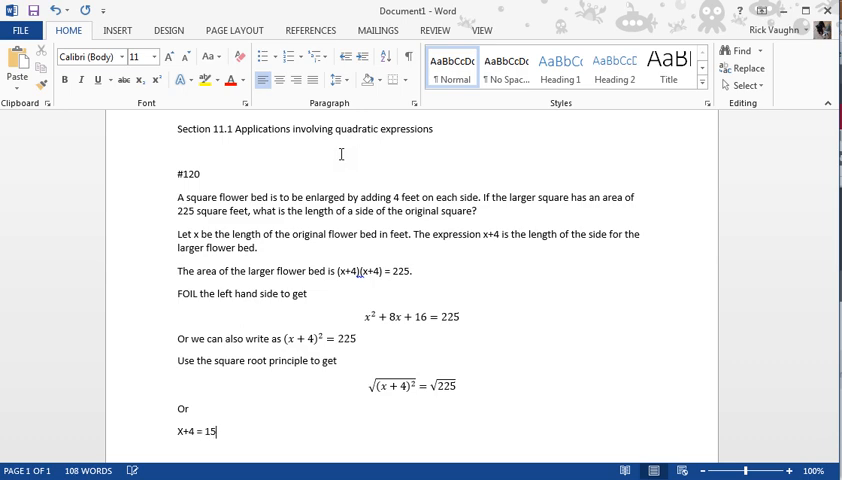
text(or)
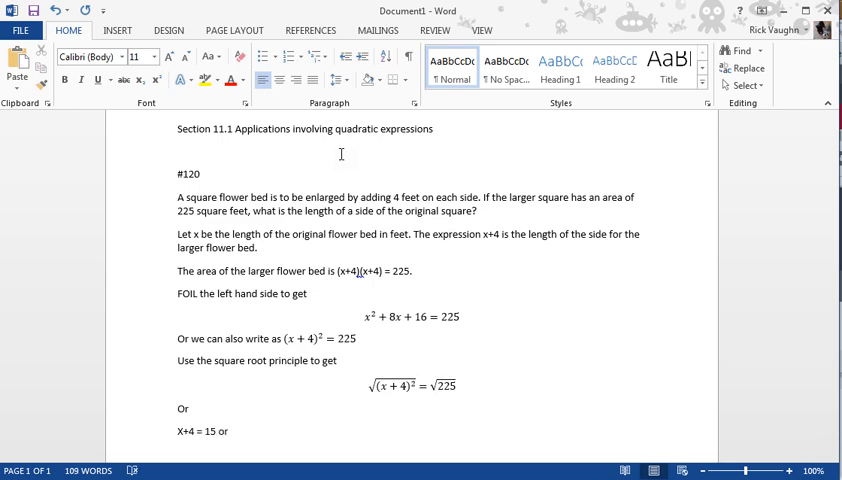
text(x+4)
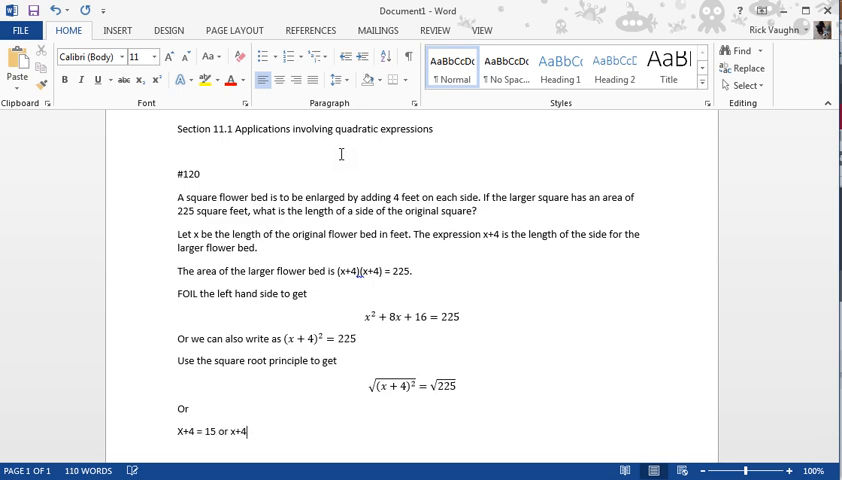
text(= -15)
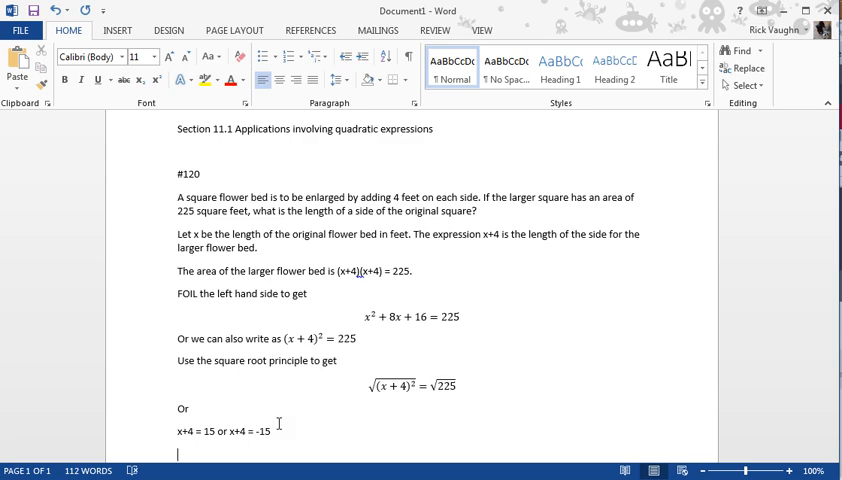
Step: Add 'Simplify to get' and the solutions x=11 or x=-19
text(x=11)
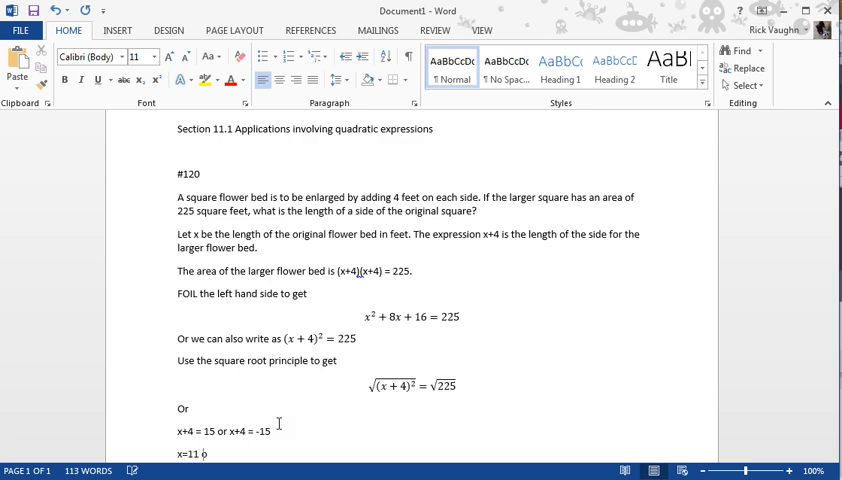
text(or x=)
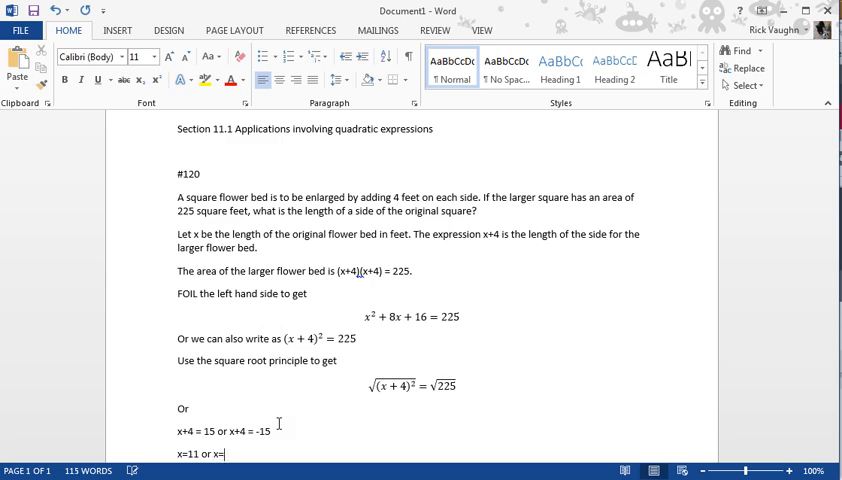
text(-19)
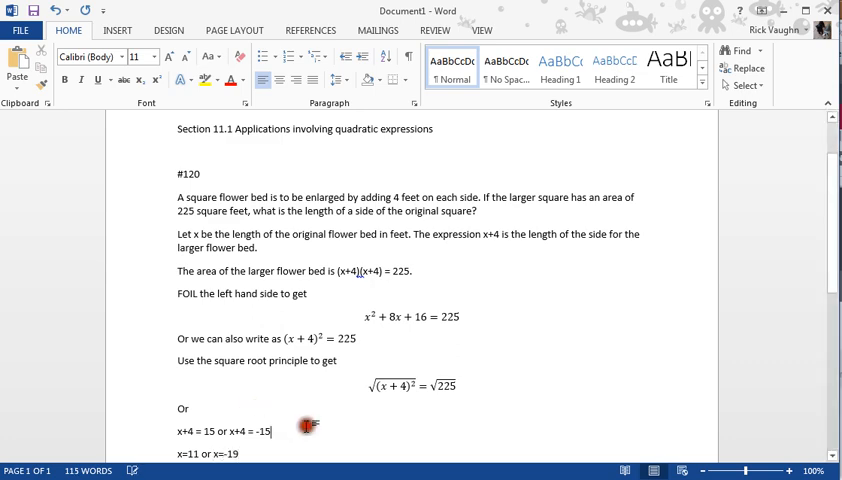
text(SImpl)
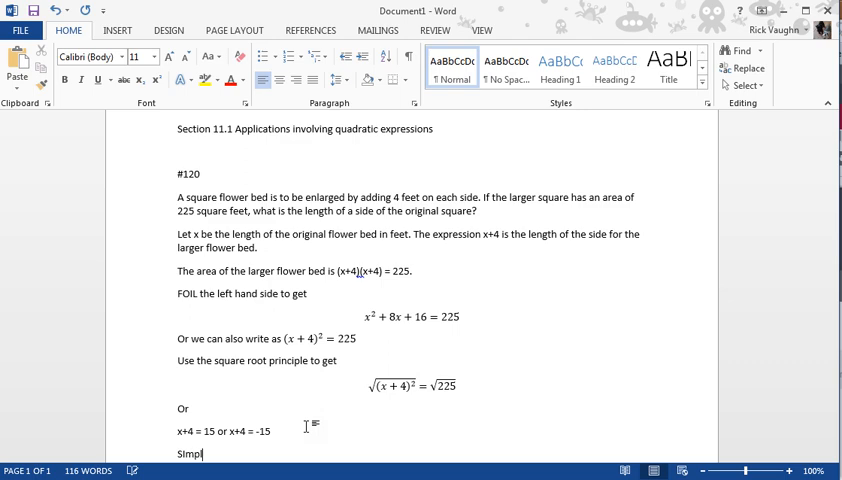
text(ify to get)
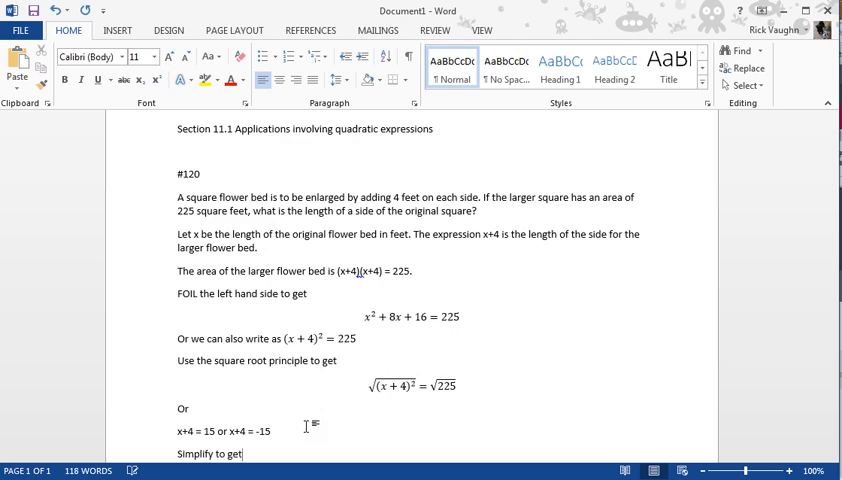
text(x=11 or x=-19)
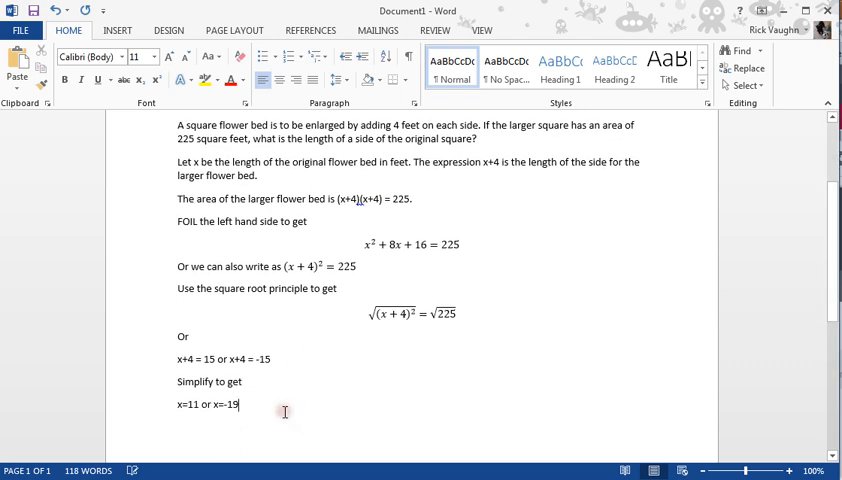
text(.)
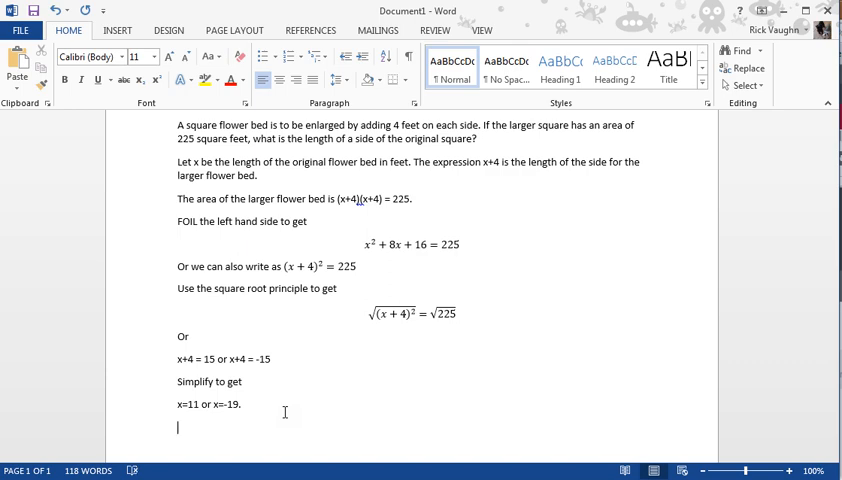
Step: Type "We must discount the x=-19 solution since it does not make sense in this context."
text(We must)
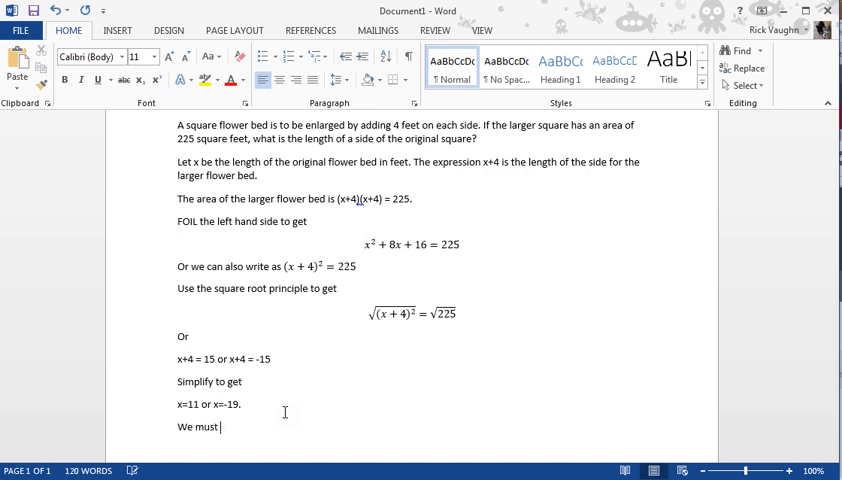
text(discount)
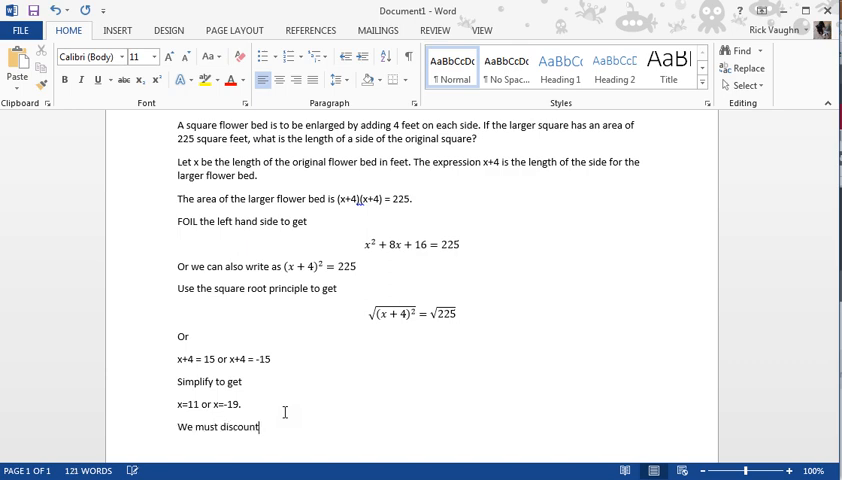
text(the x=)
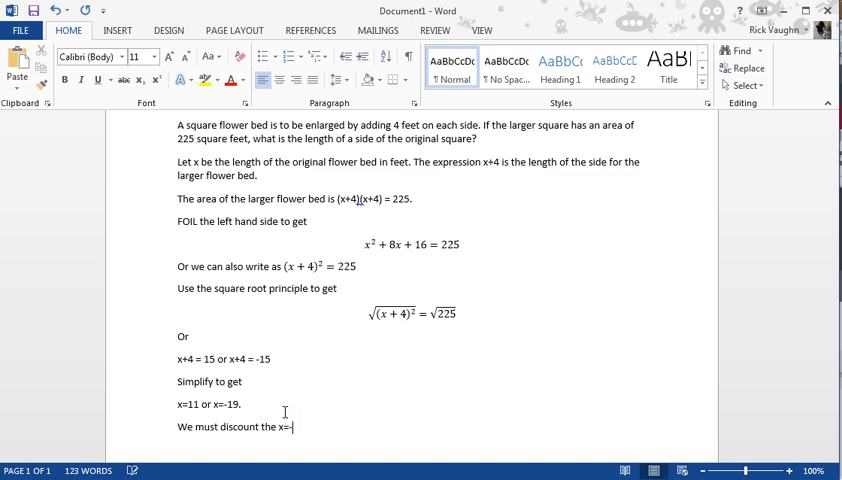
text(19 solution since it)
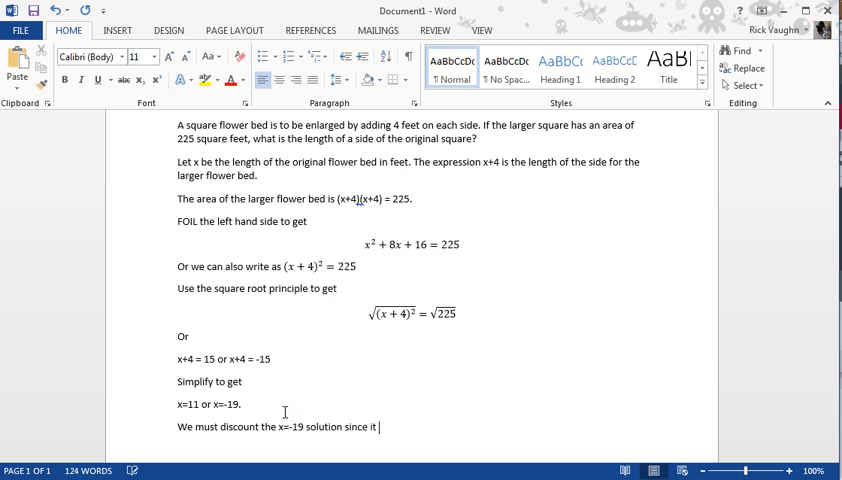
text(does not mak)
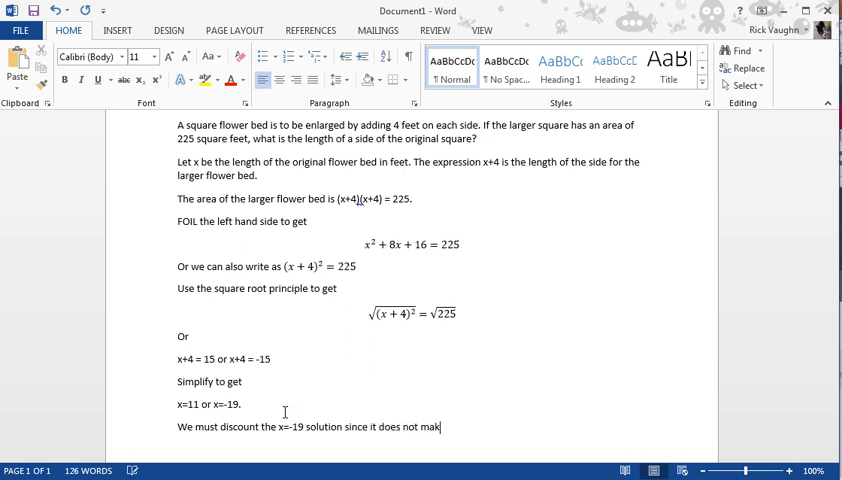
text(e sense in)
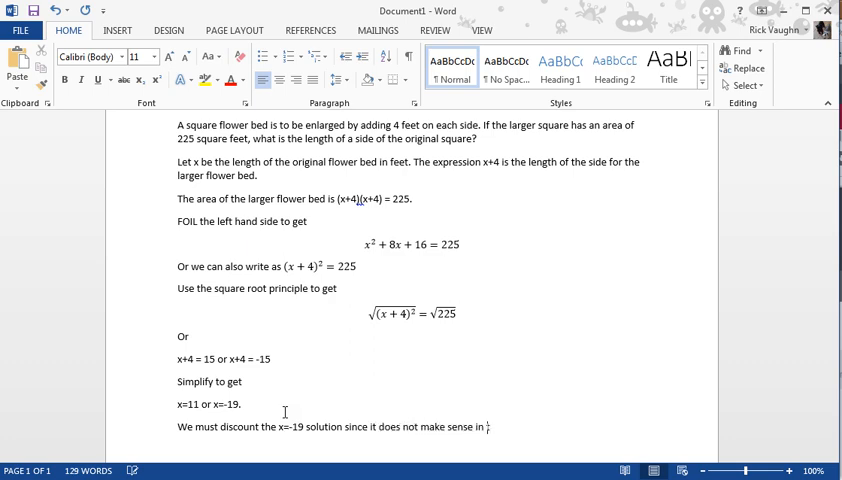
text(this conte)
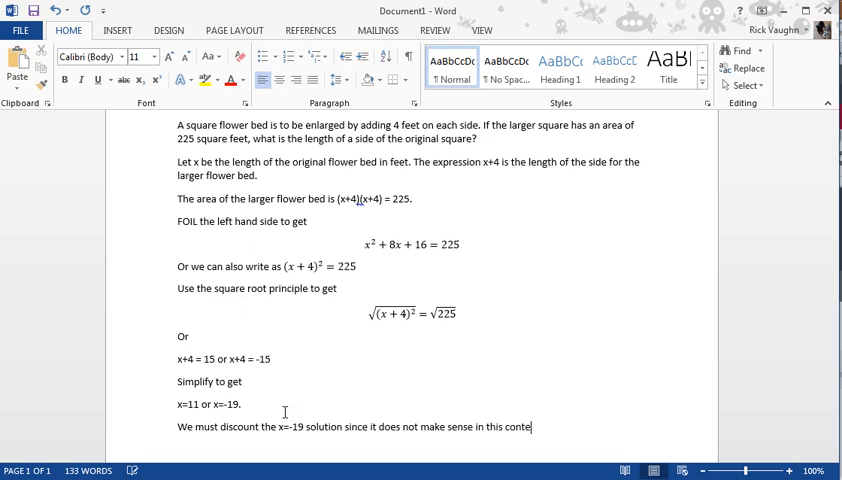
text(xt.)
text(We c)
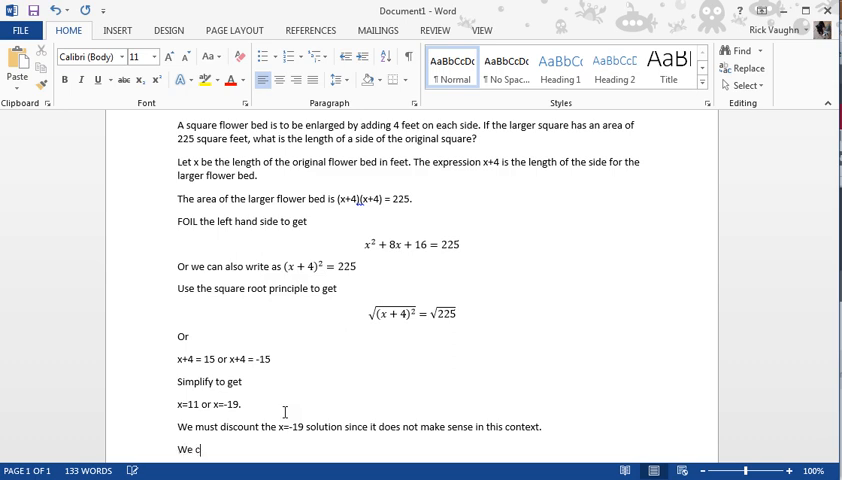
Step: Type "We conclude that the length of the original flower bed was 11 feet.", fixing typos
text(ndlude)
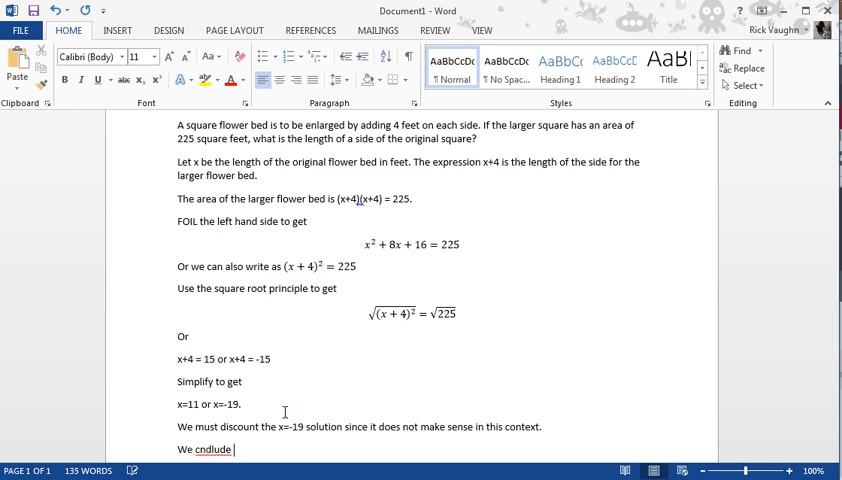
text(that the l)
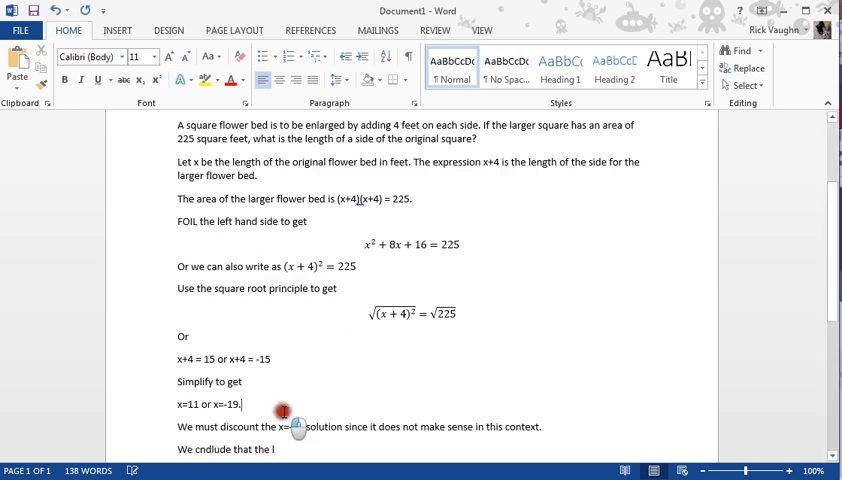
text(length of)
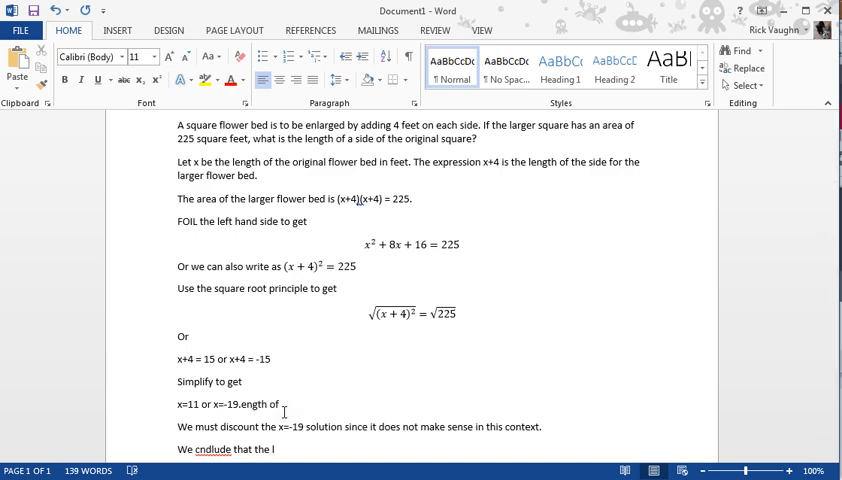
key(BackSpace)
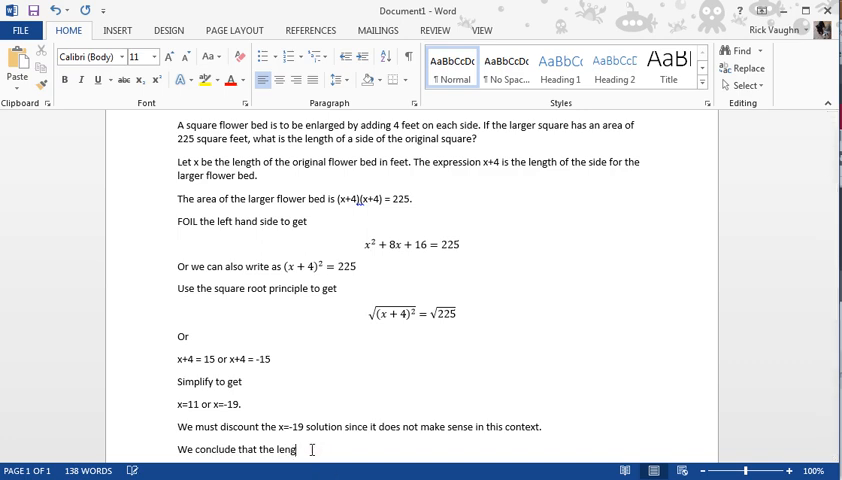
text(th of the original flower be)
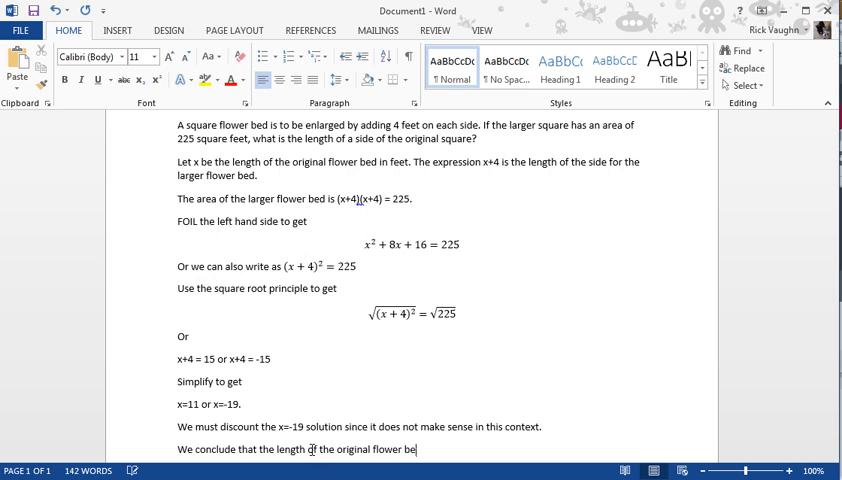
text(was)
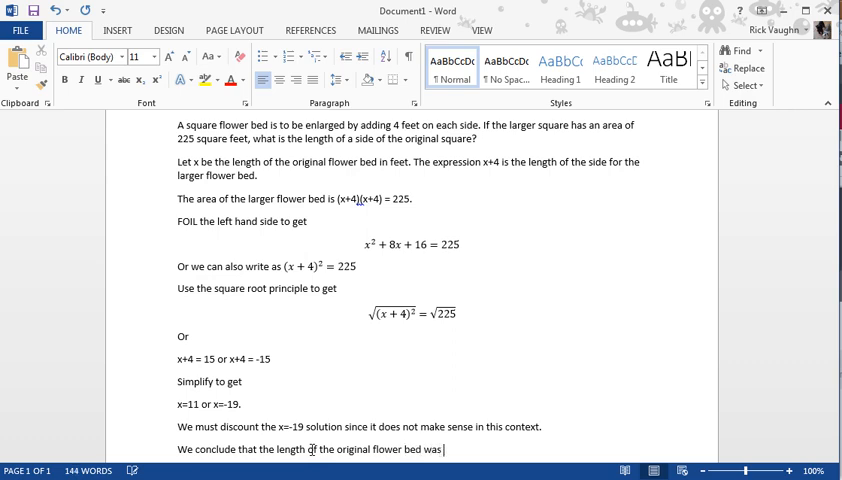
text(11)
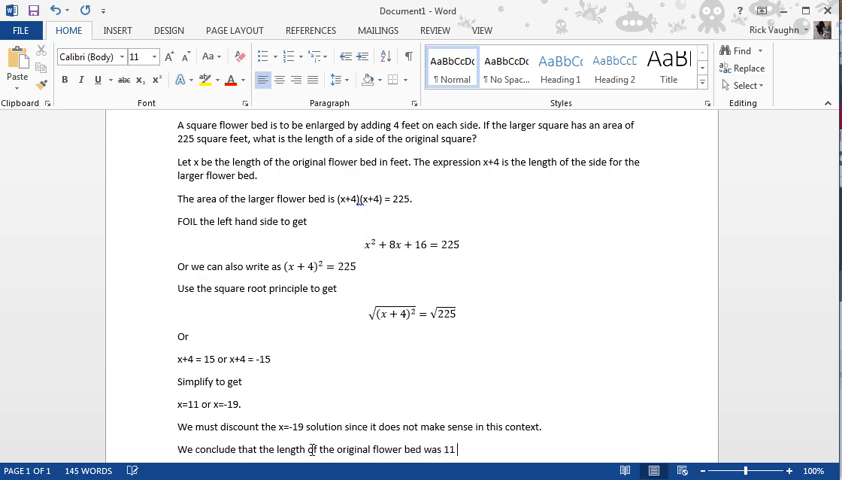
text(feet.)
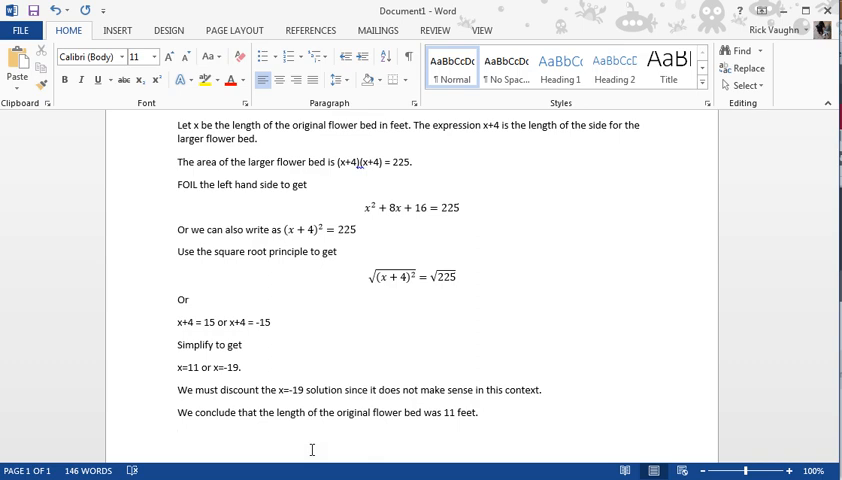
click(178, 435)
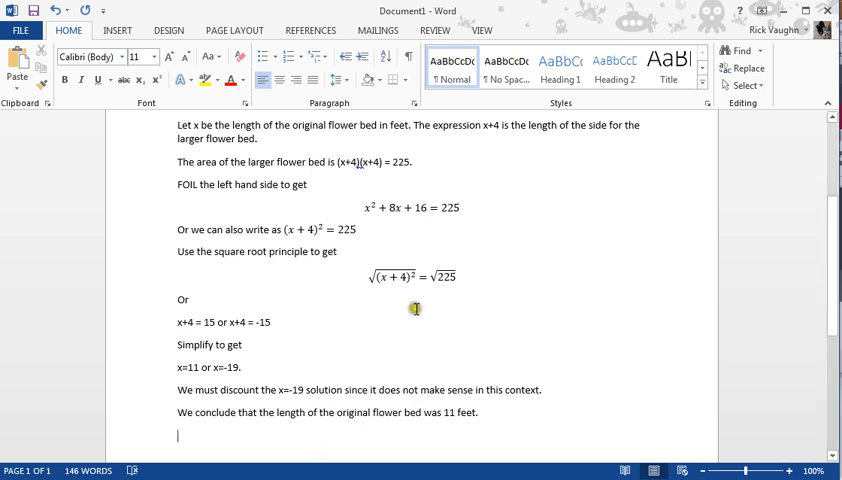
scroll(up, 3)
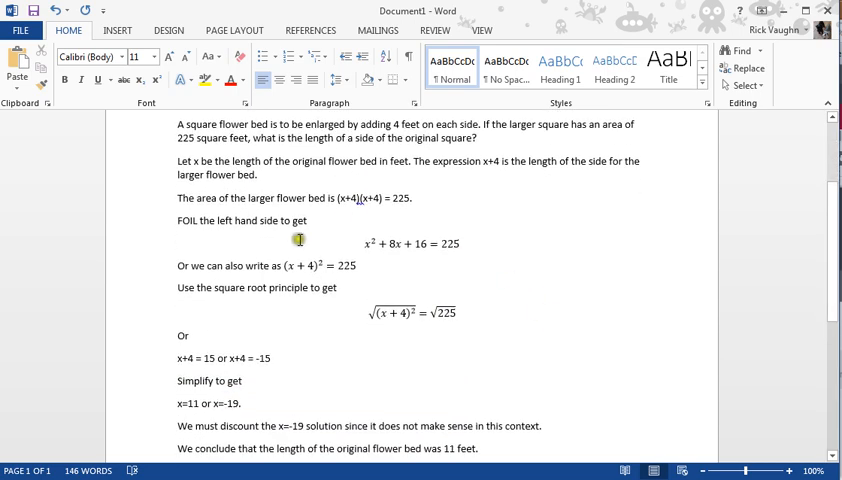
scroll(up, 3)
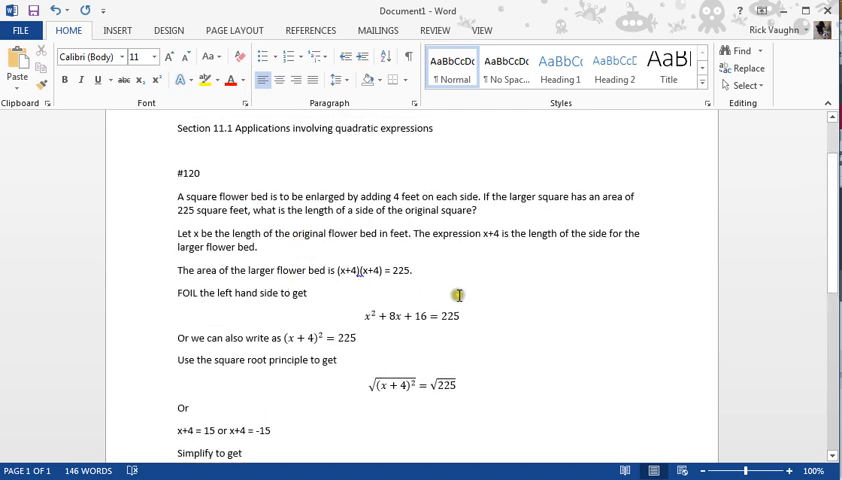
mouse_move(435, 266)
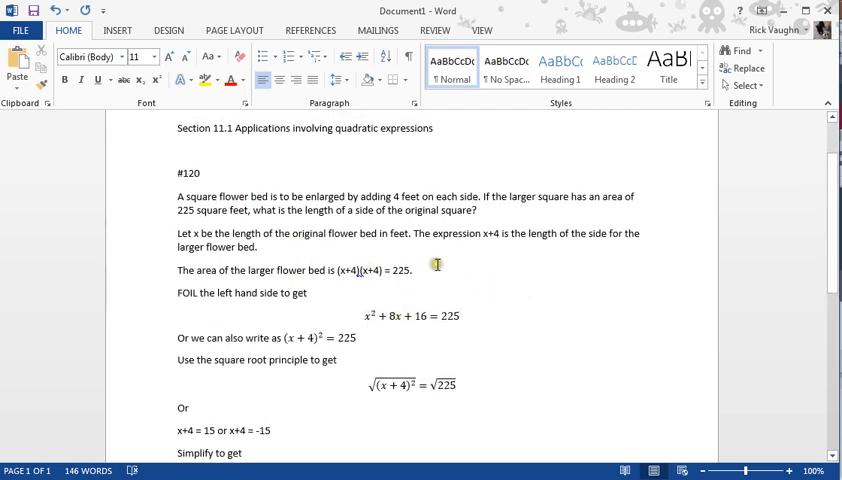
mouse_move(478, 291)
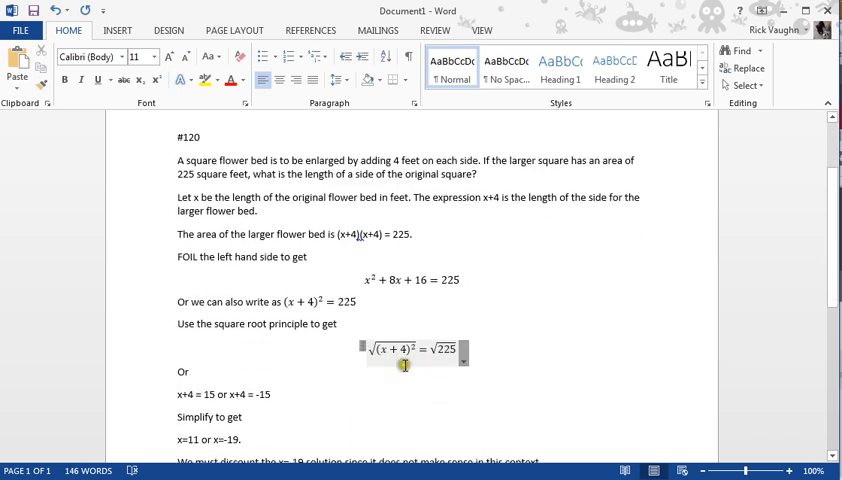
scroll(down, 3)
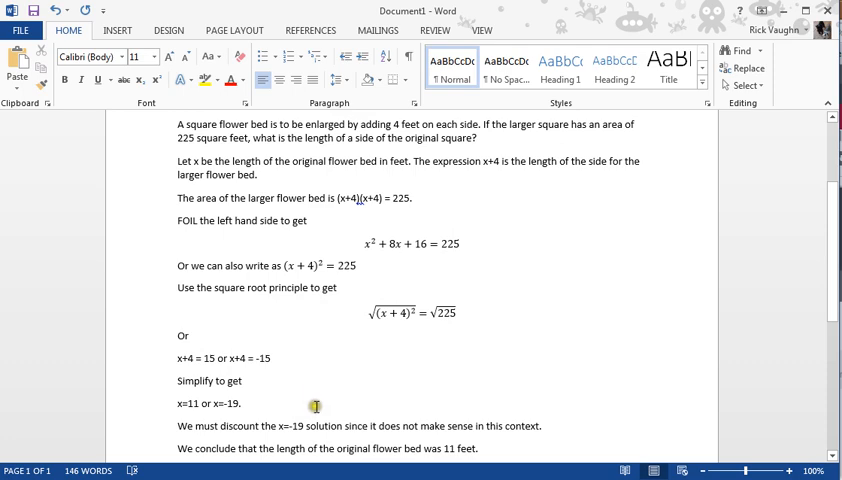
mouse_move(254, 410)
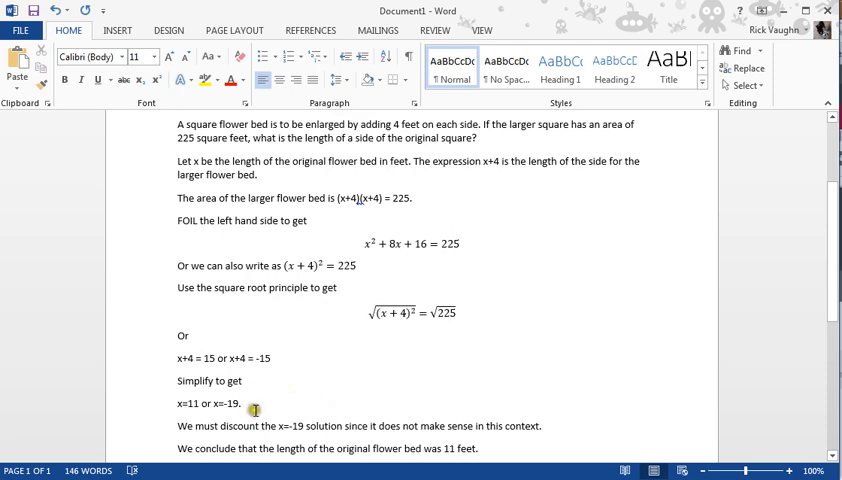
mouse_move(200, 413)
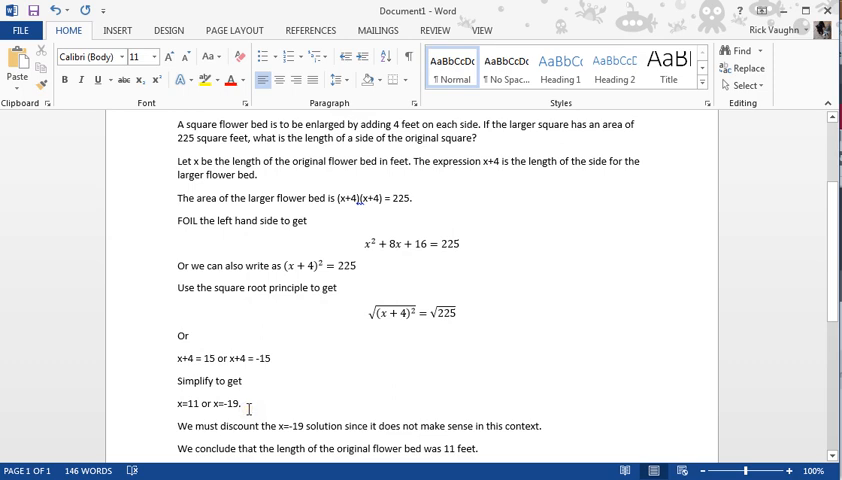
mouse_move(323, 384)
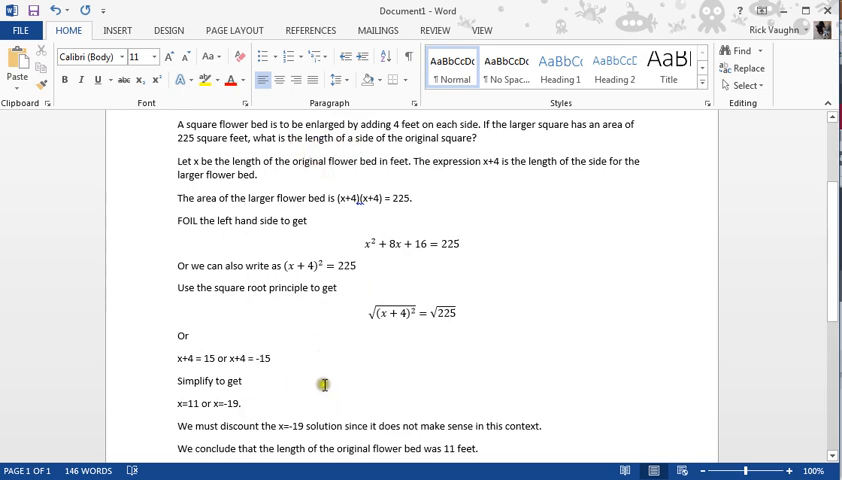
scroll(down, 3)
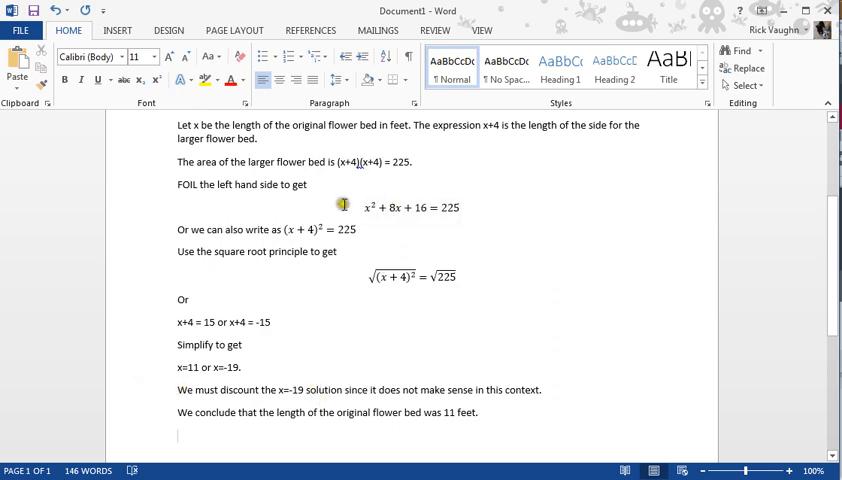
scroll(down, 3)
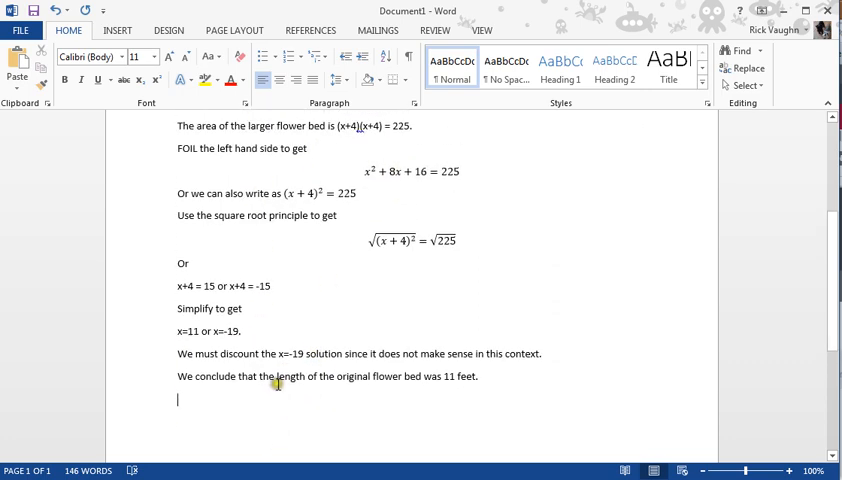
scroll(up, 3)
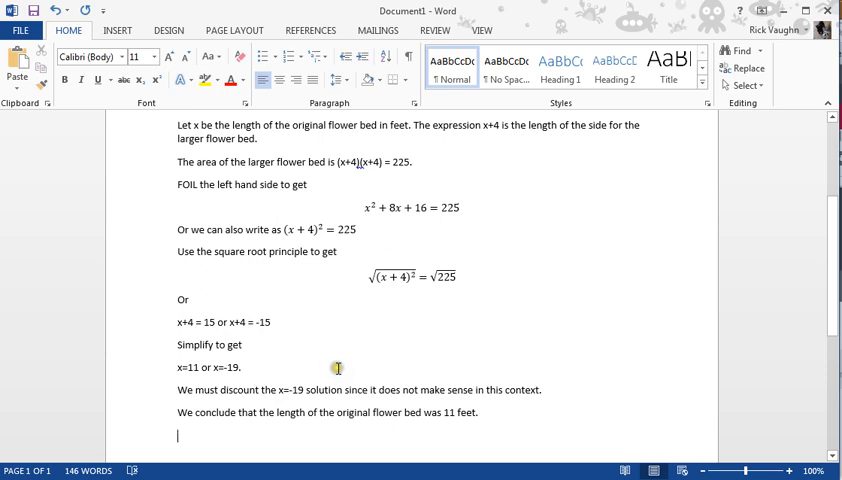
mouse_move(362, 319)
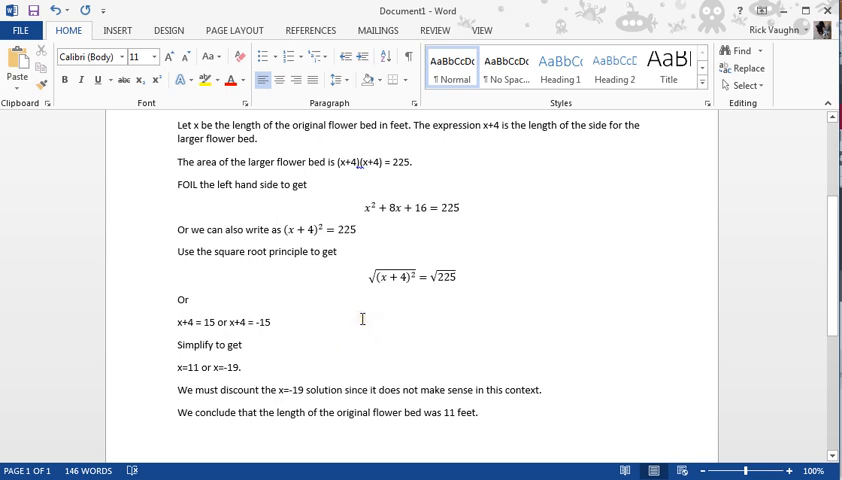
mouse_move(349, 310)
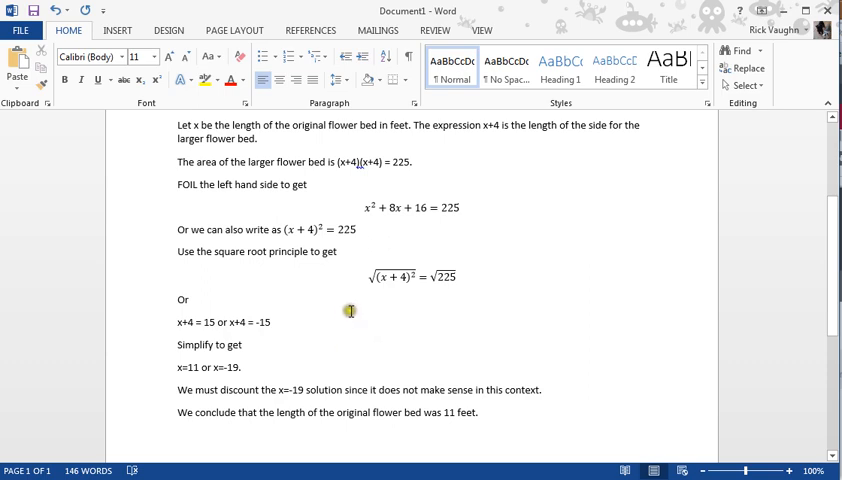